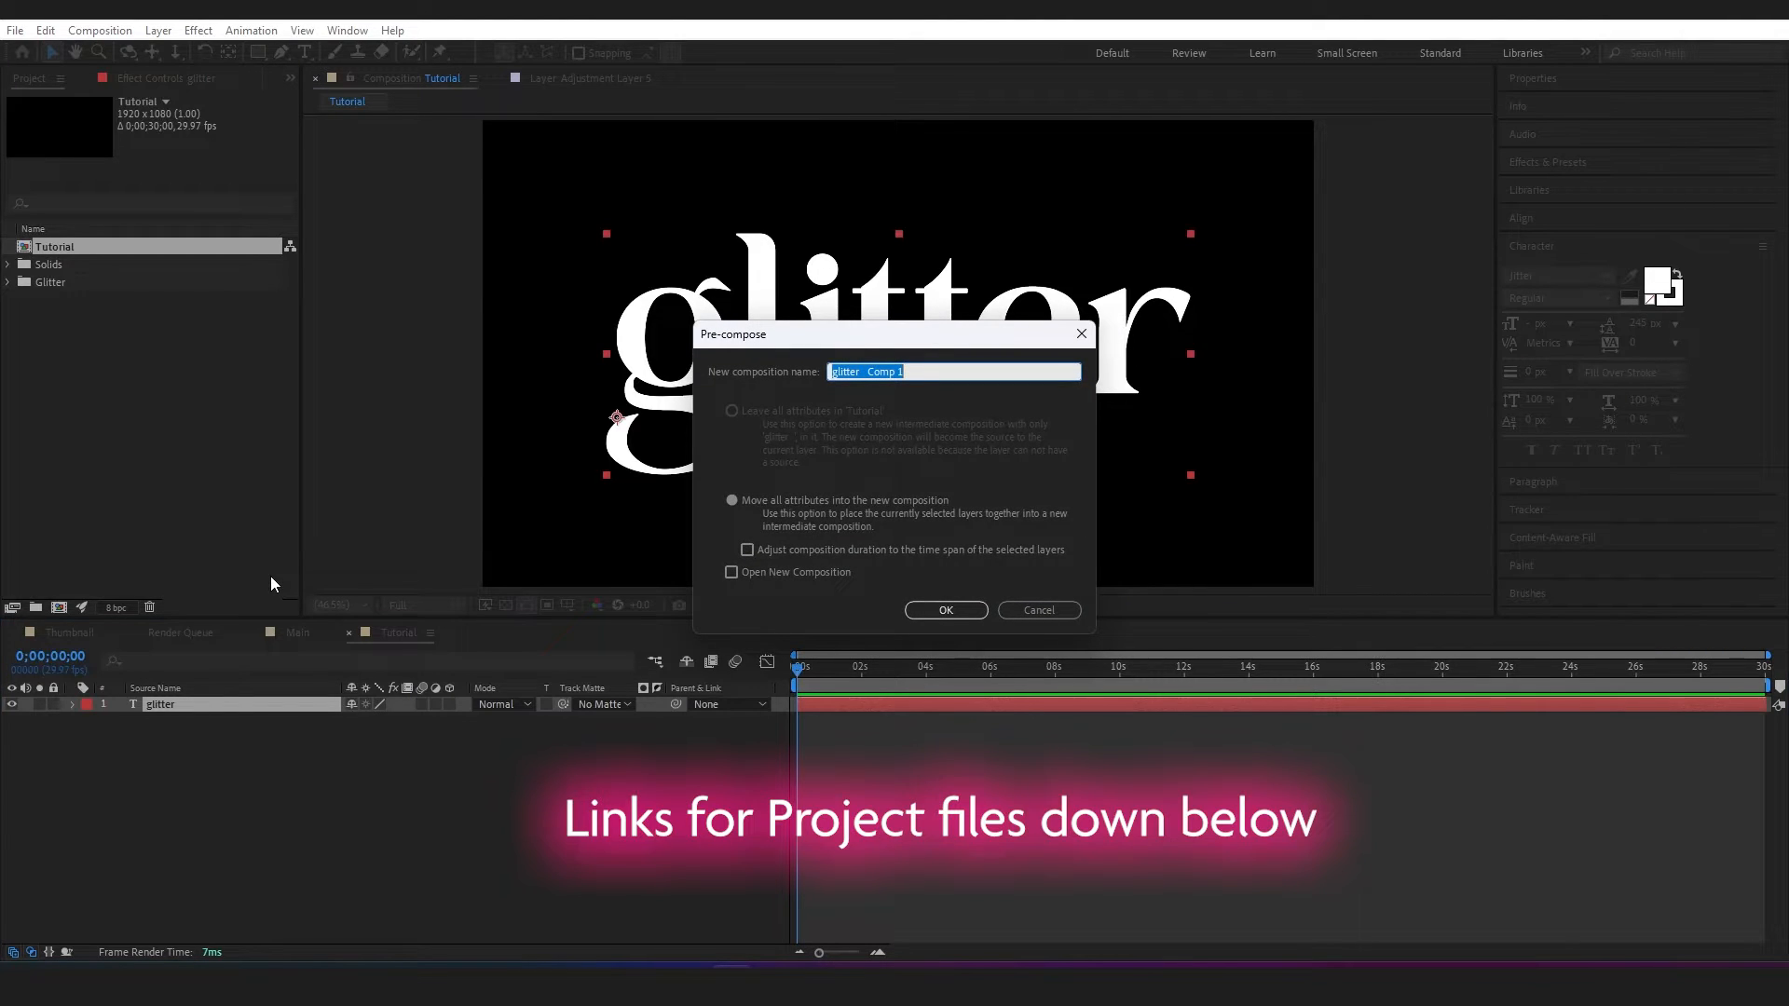
Name the new pre-composition 'Text Source' and confirm the pre-compose
{"action": "type", "text": "Text Source"}
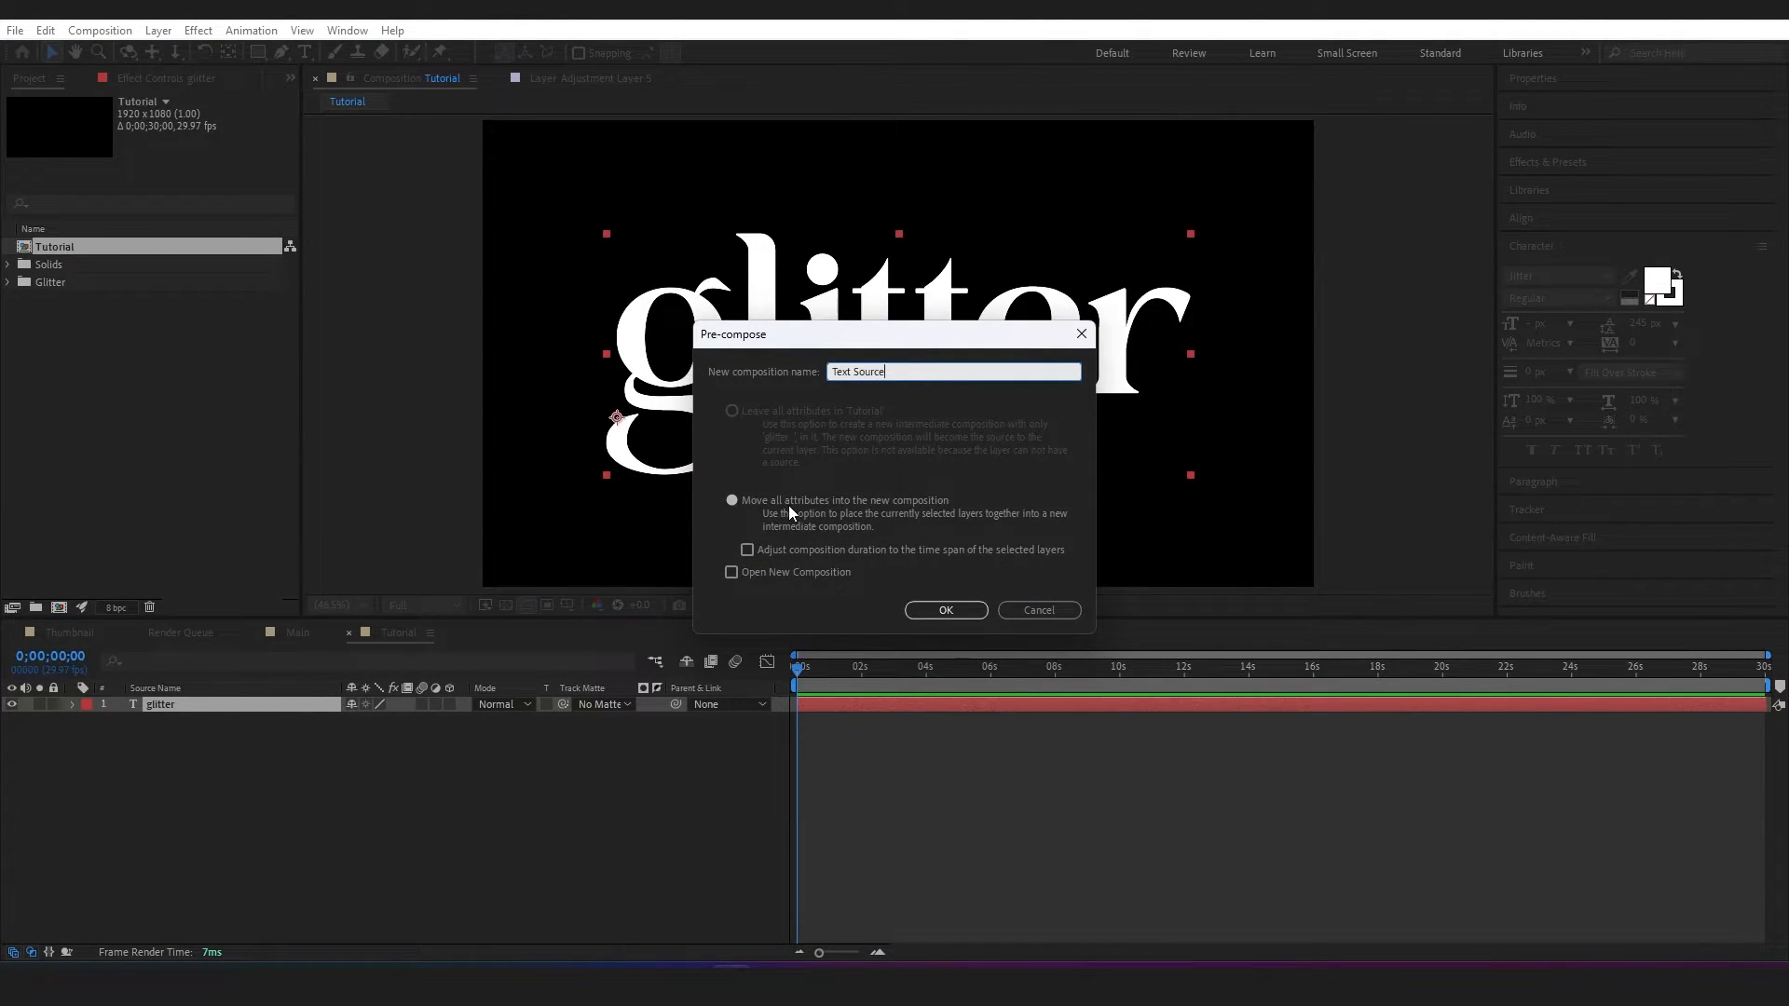
{"action": "left_click", "coordinate": [944, 609]}
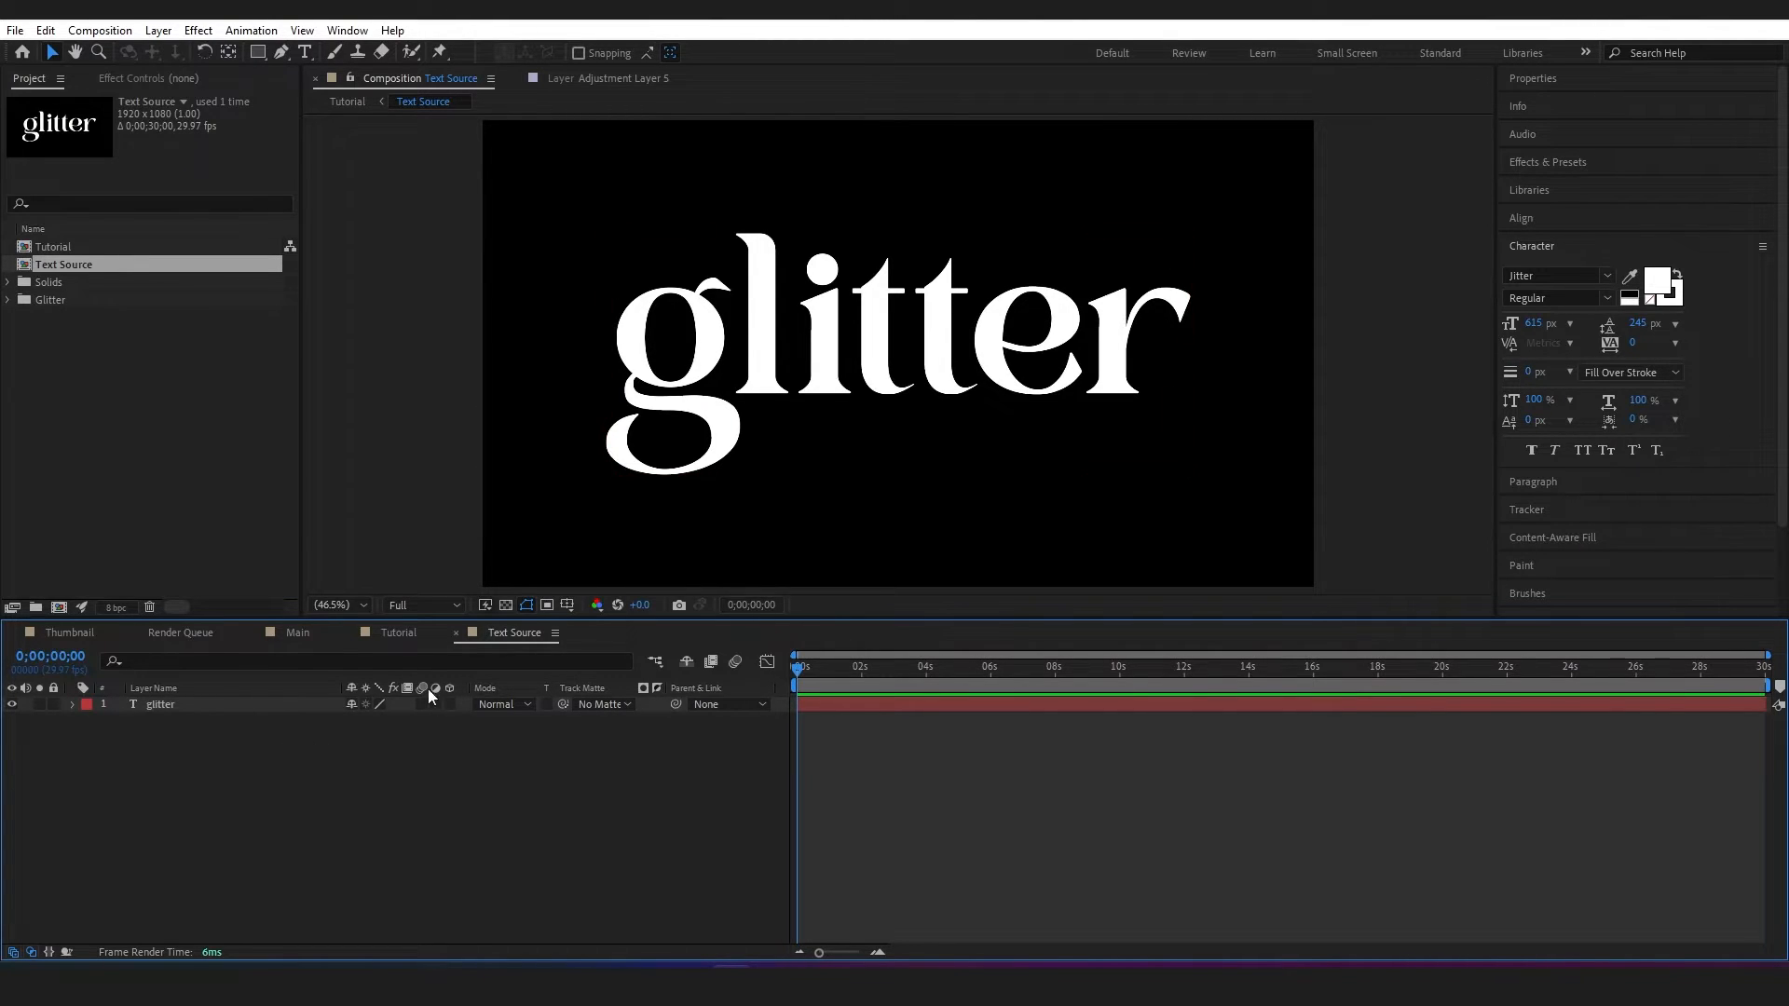
In the Tutorial comp, give the Text Source layer a pink Fill colour
{"action": "left_click", "coordinate": [398, 633]}
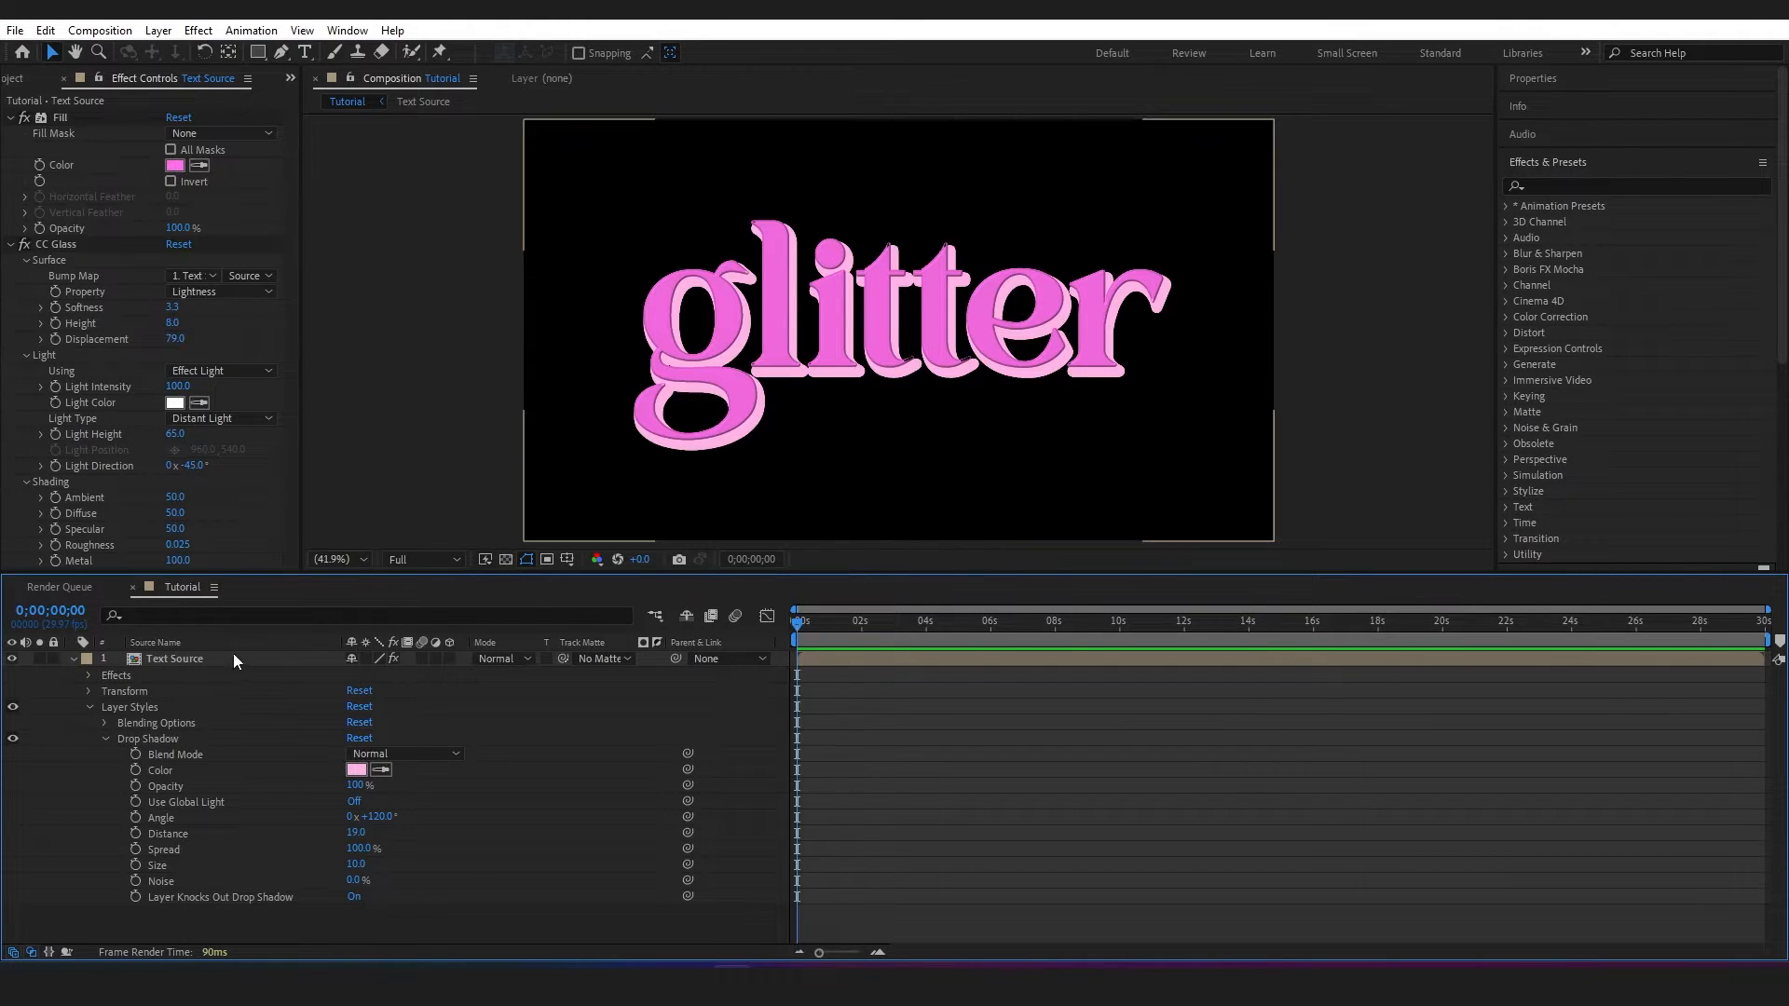
{"action": "left_click", "coordinate": [175, 660]}
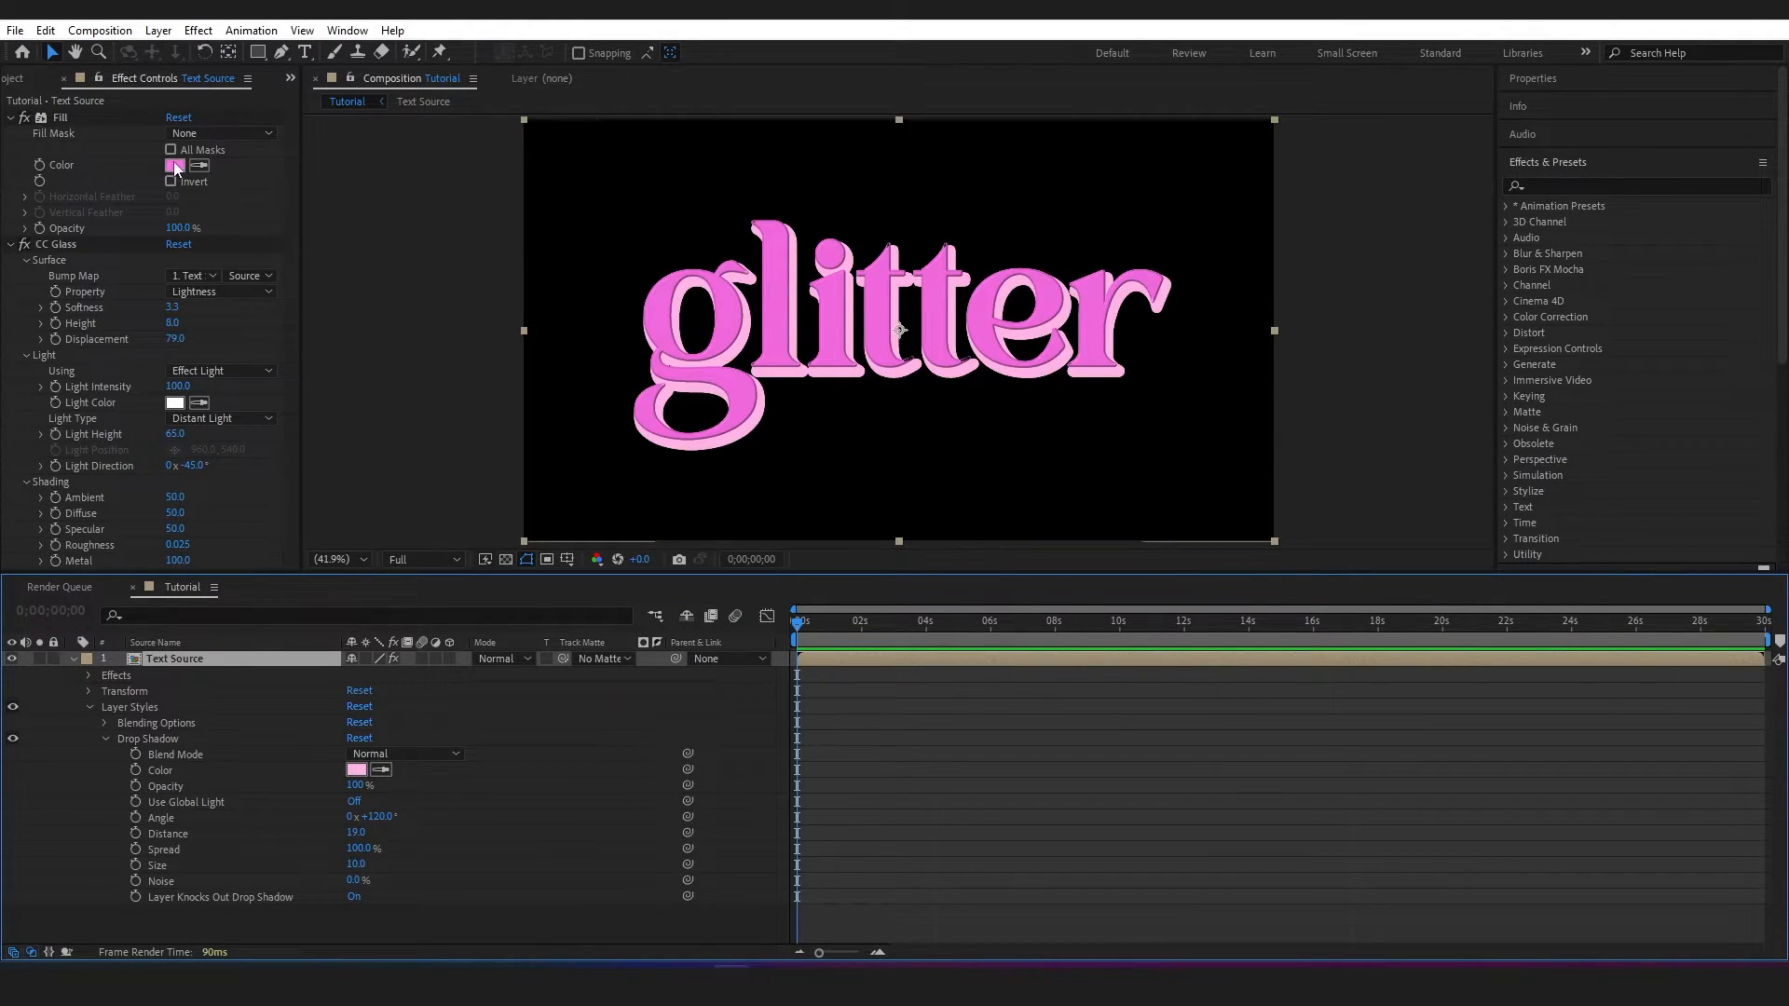
{"action": "left_click", "coordinate": [175, 164]}
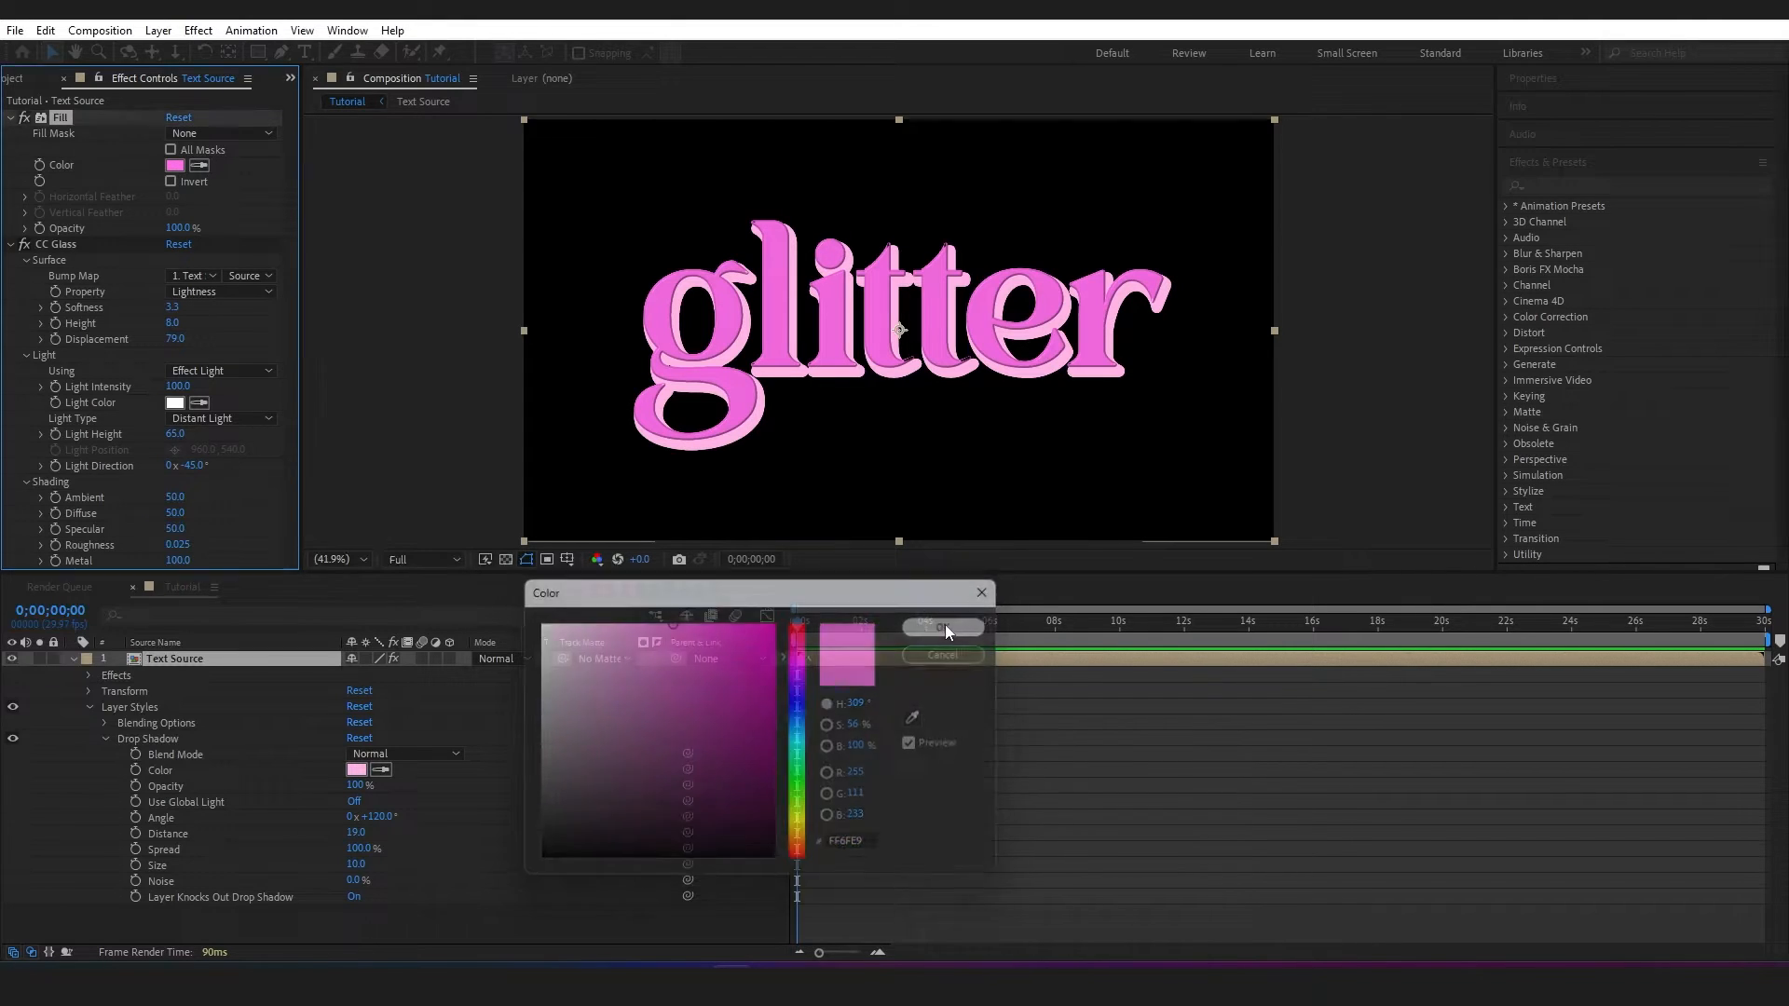
{"action": "left_click", "coordinate": [941, 626]}
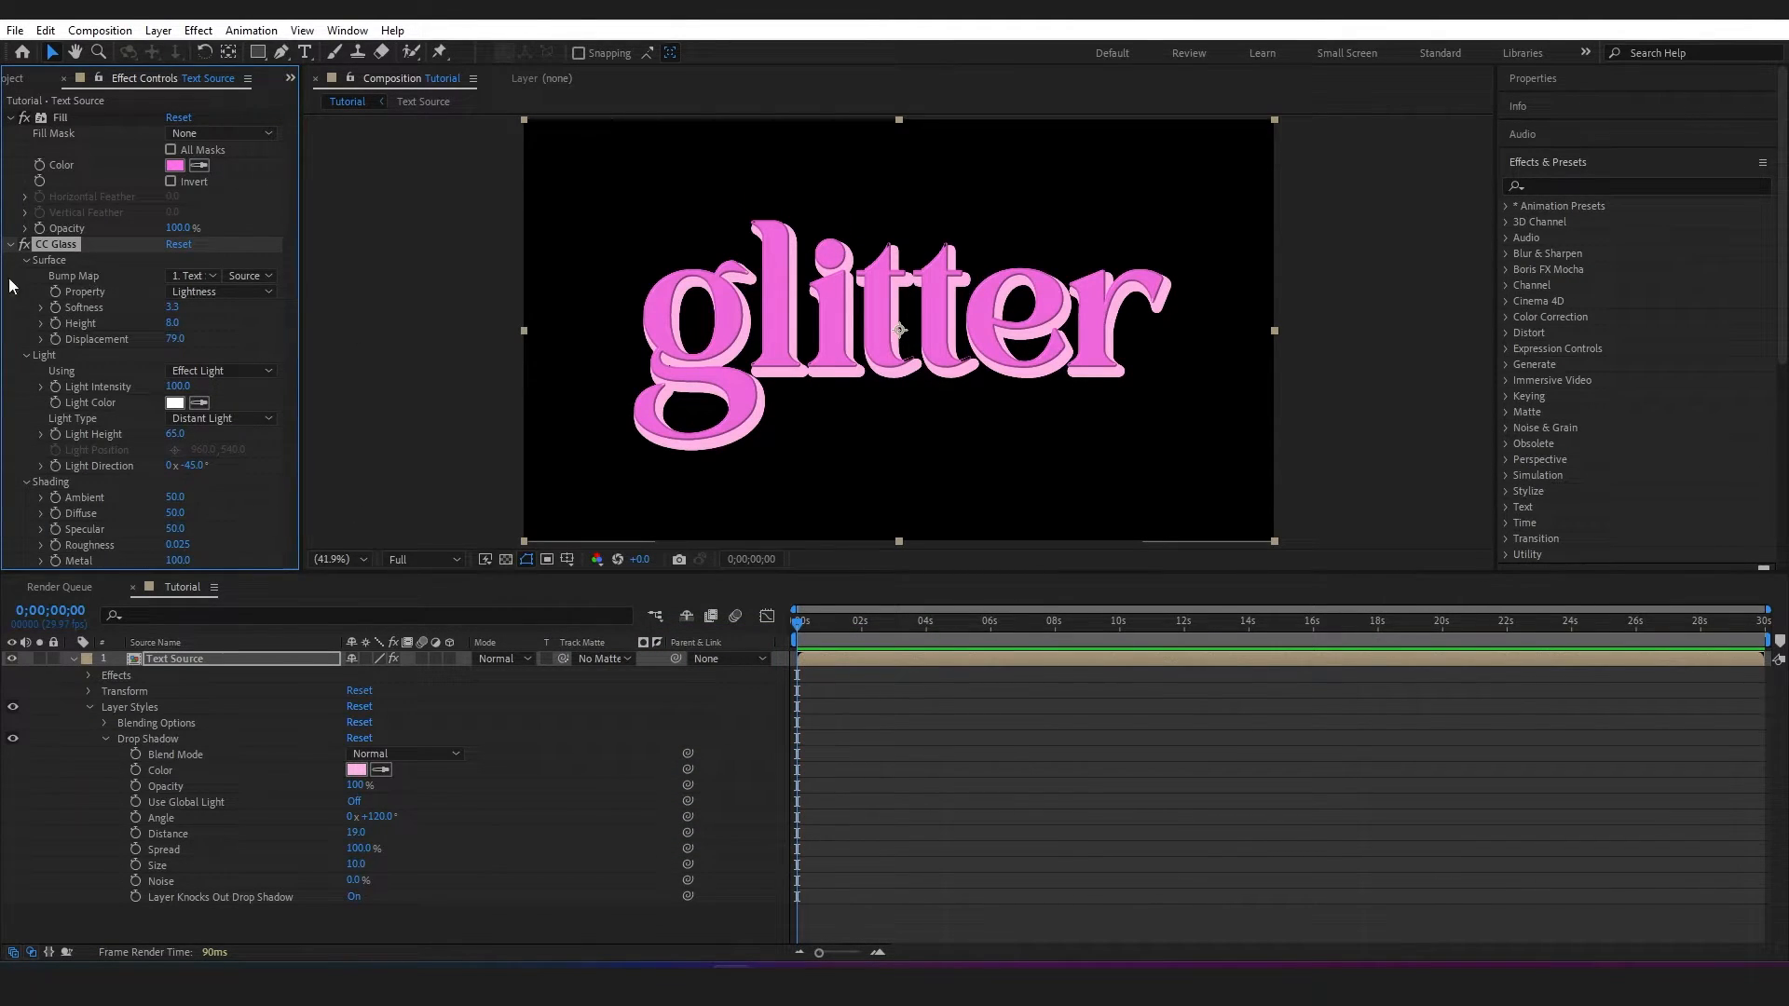
{"action": "mouse_move", "coordinate": [370, 772]}
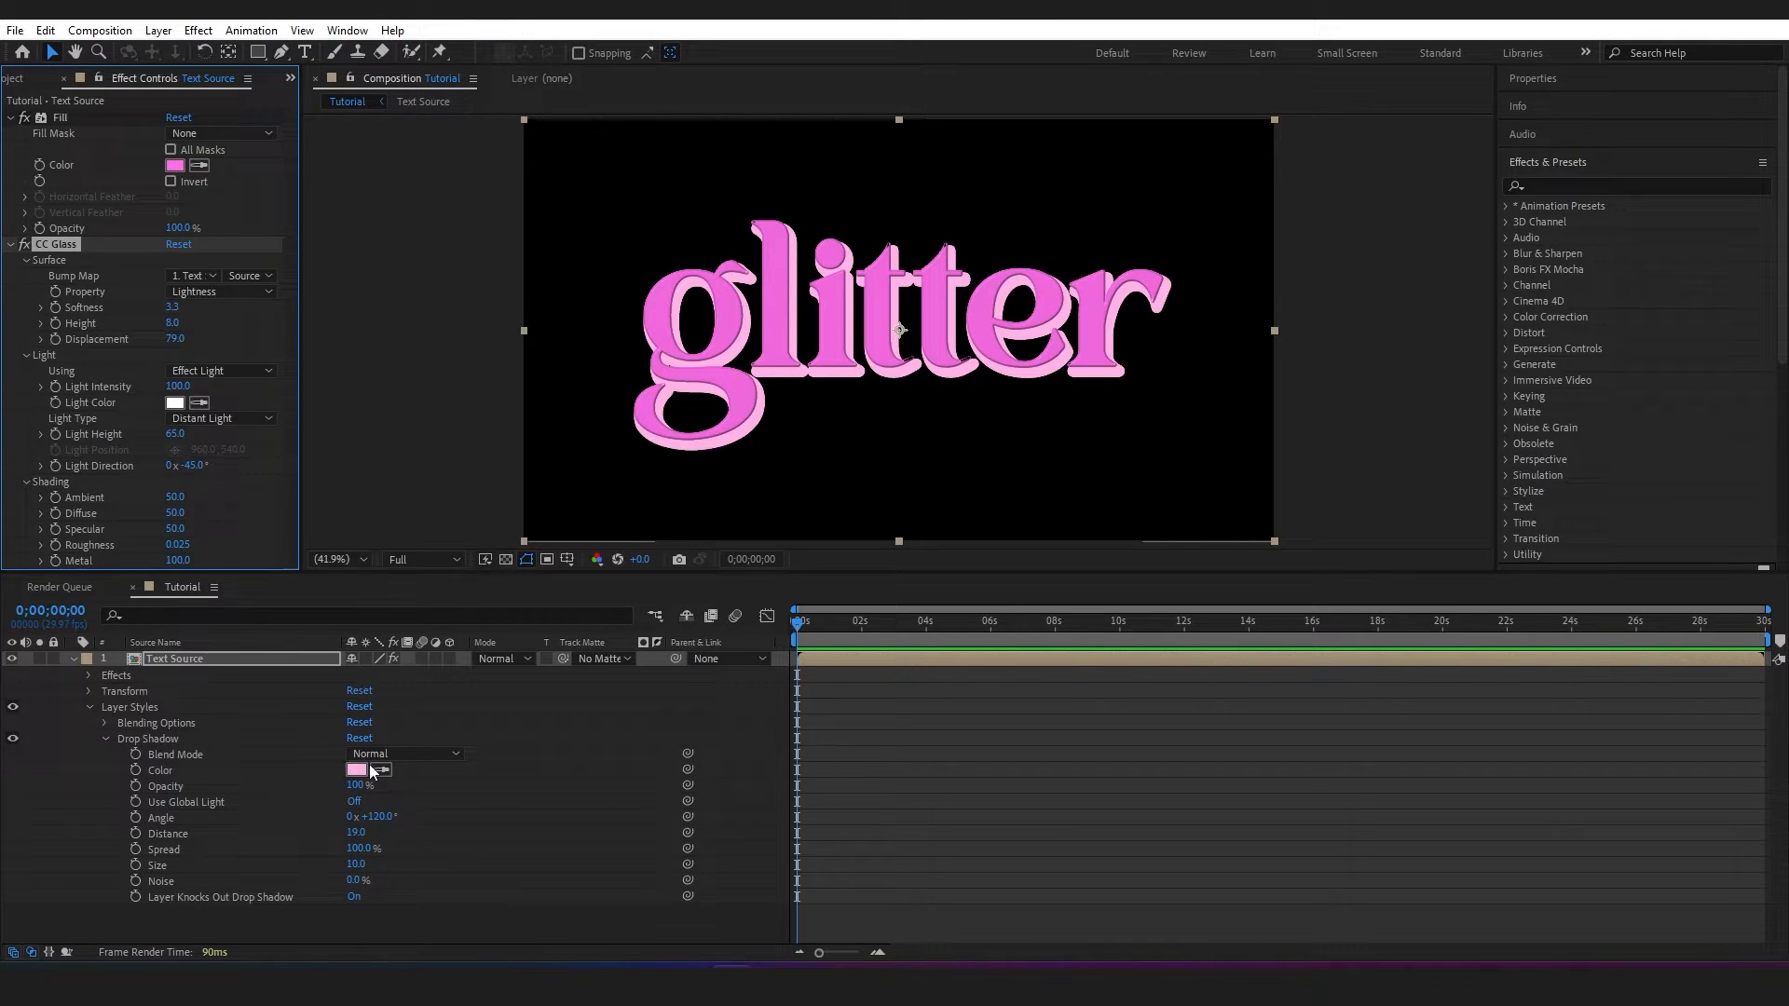
Set the Drop Shadow layer style to a light pink colour on Text Source
{"action": "left_click", "coordinate": [356, 769]}
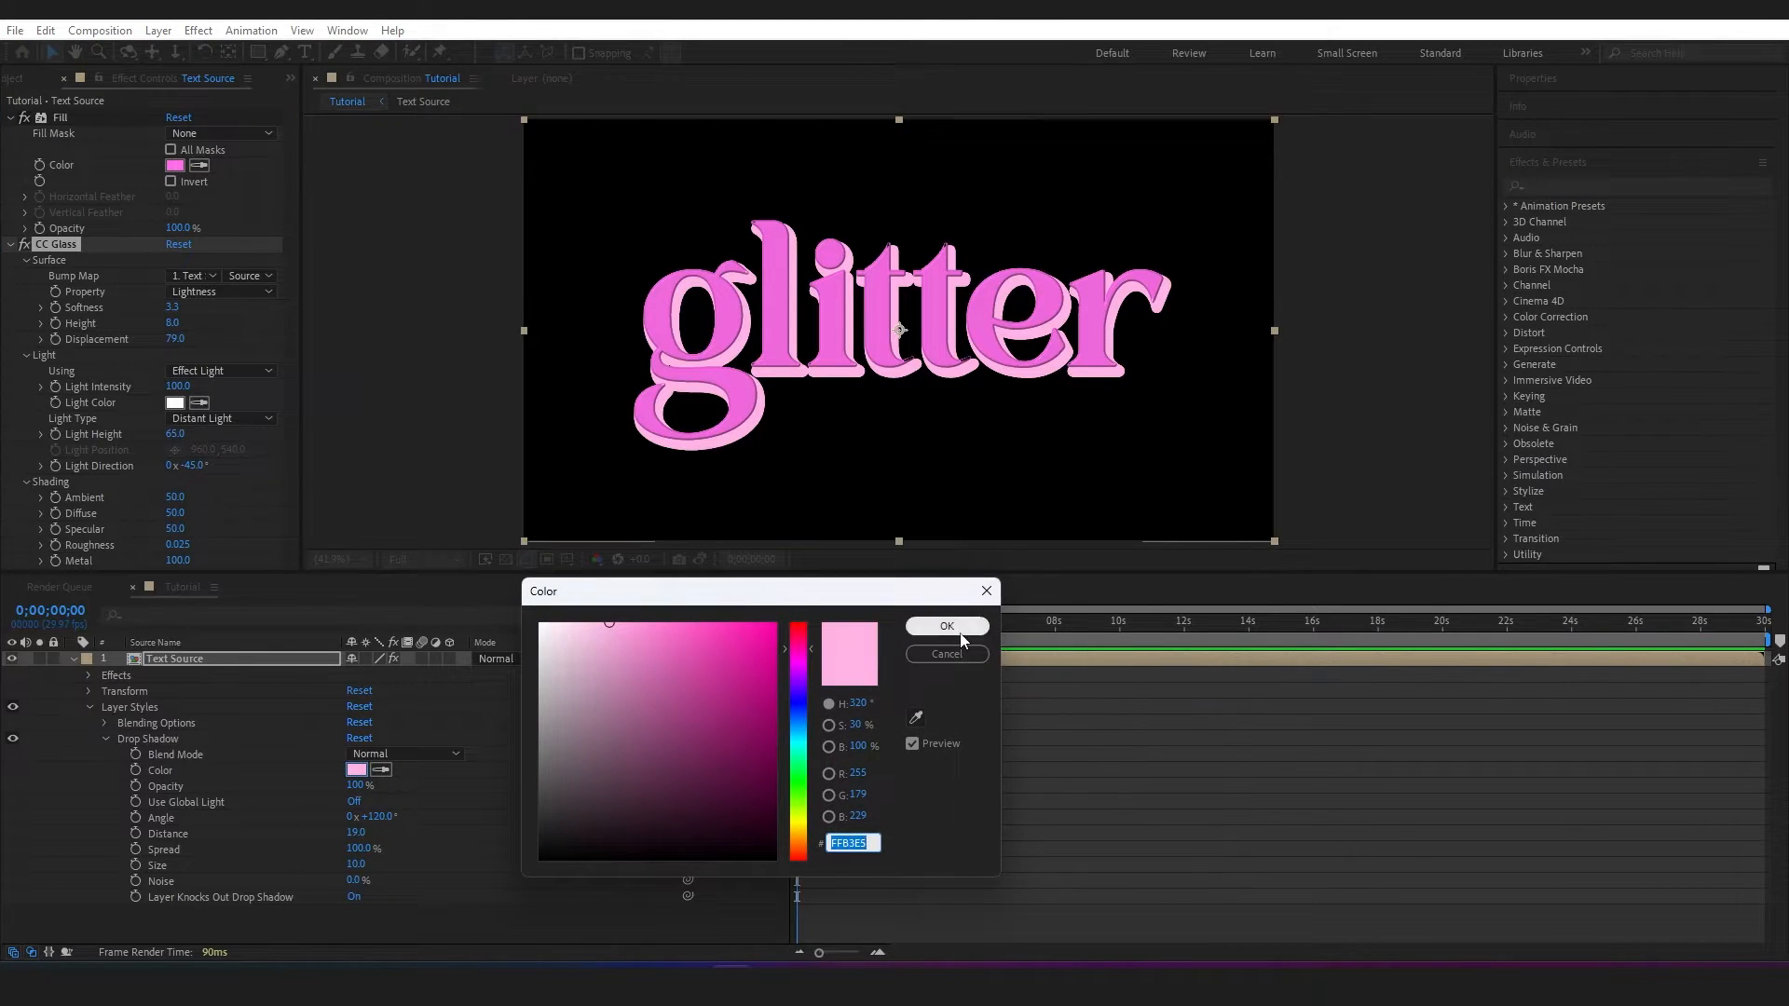
{"action": "left_click", "coordinate": [947, 626]}
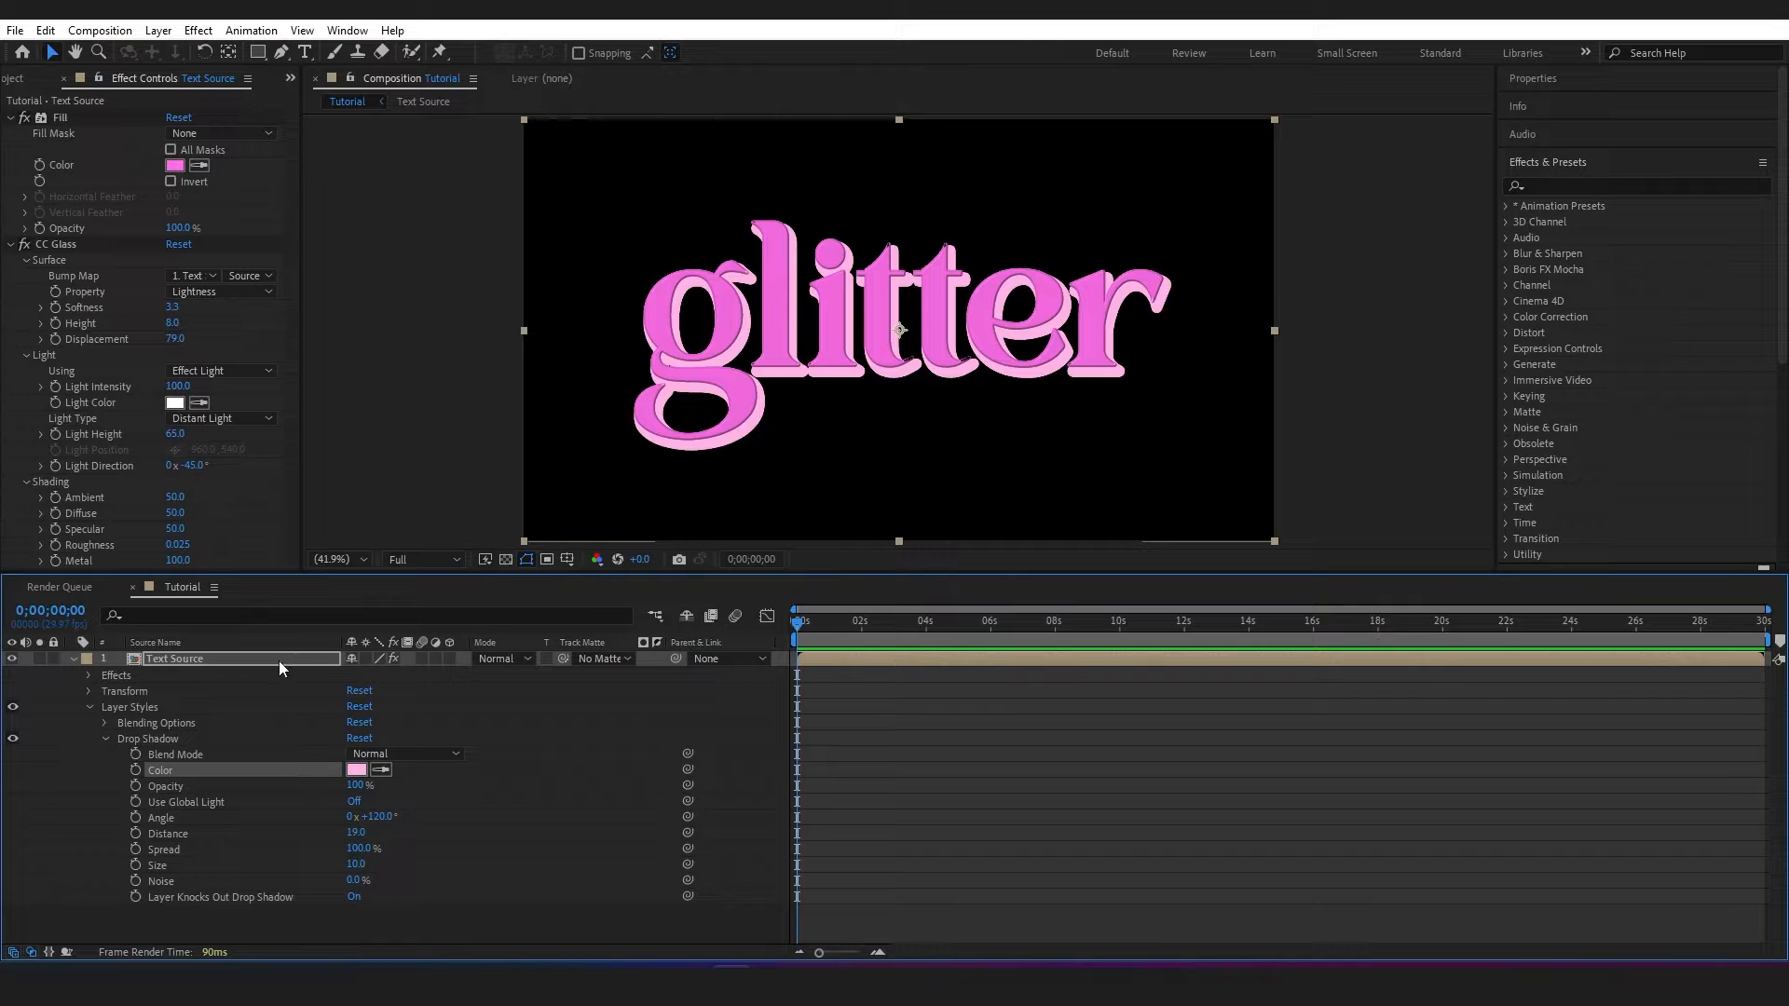
{"action": "right_click", "coordinate": [176, 660]}
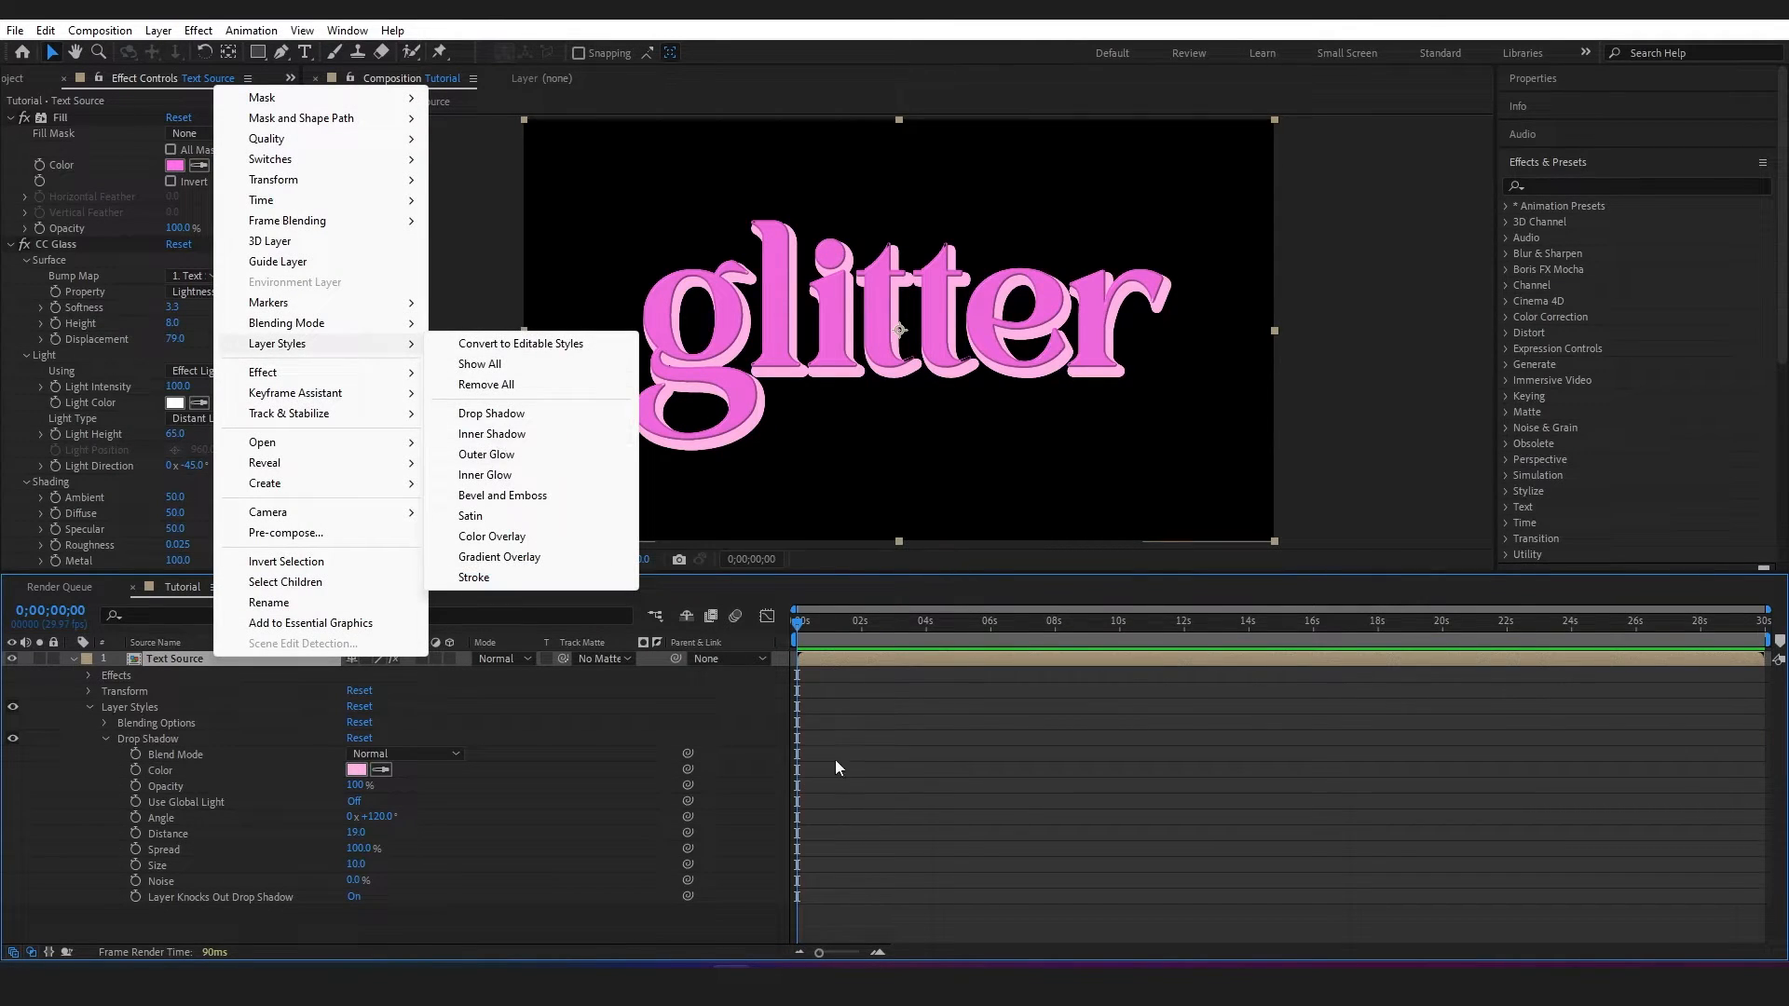
{"action": "left_click", "coordinate": [855, 736]}
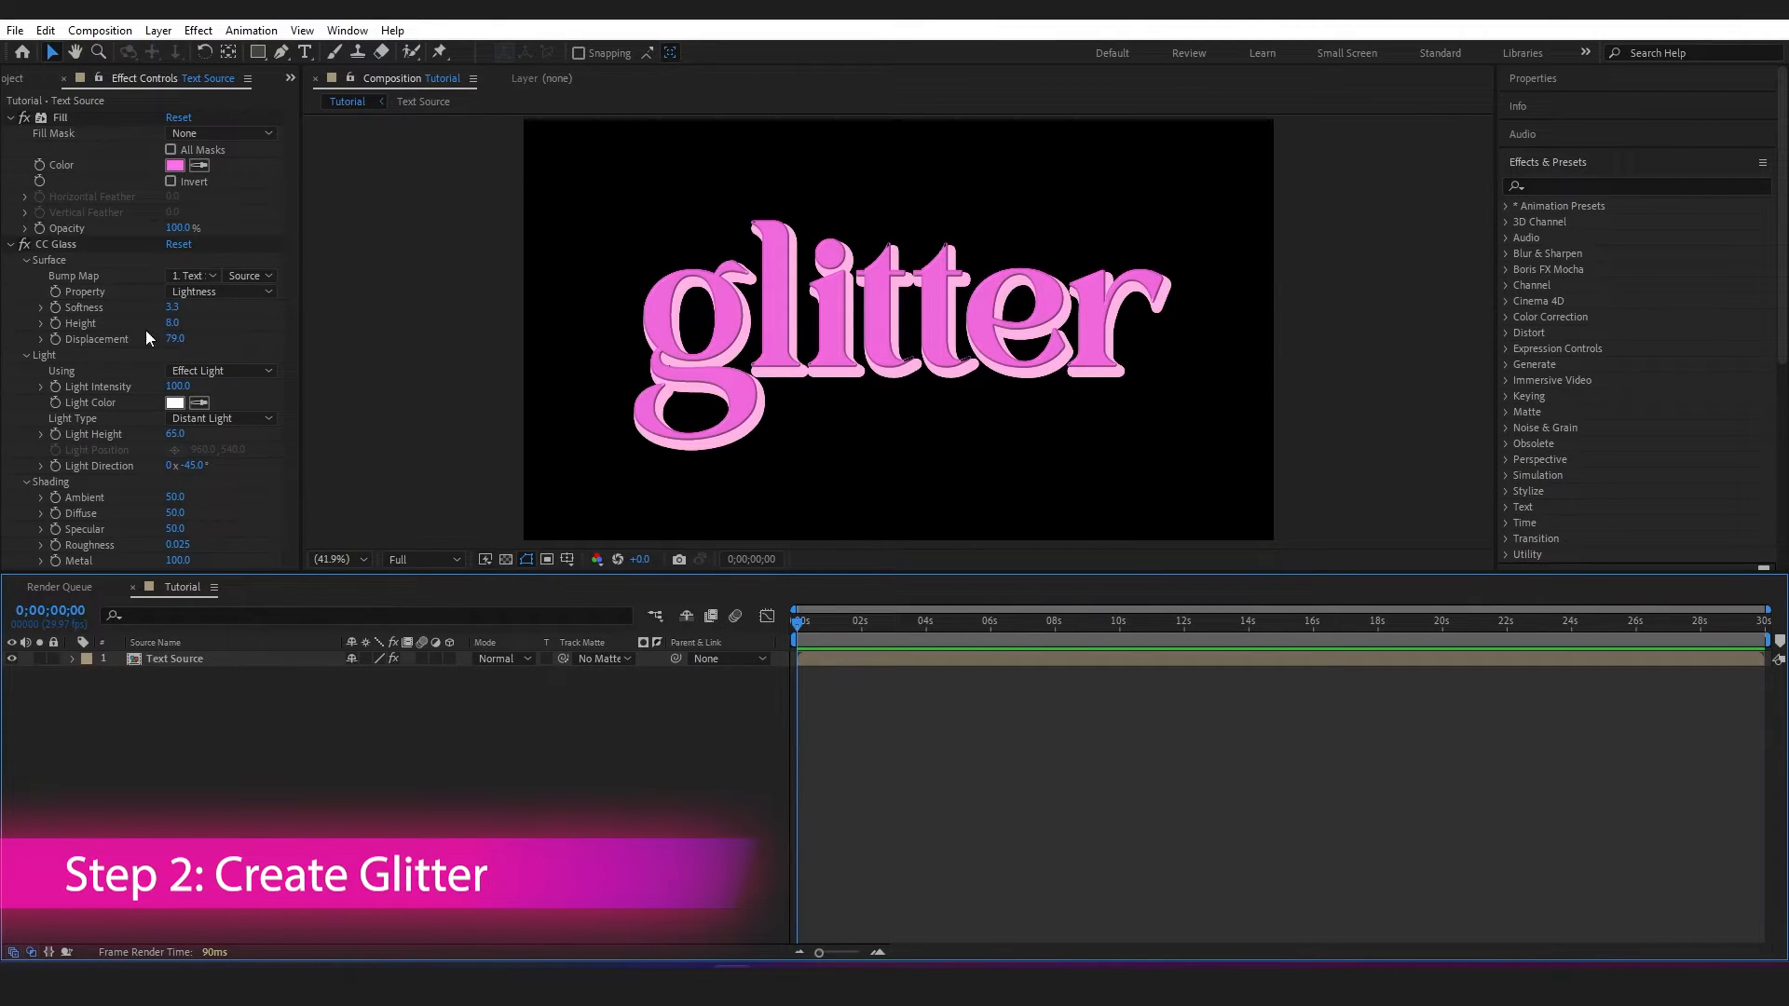
{"action": "mouse_move", "coordinate": [143, 46]}
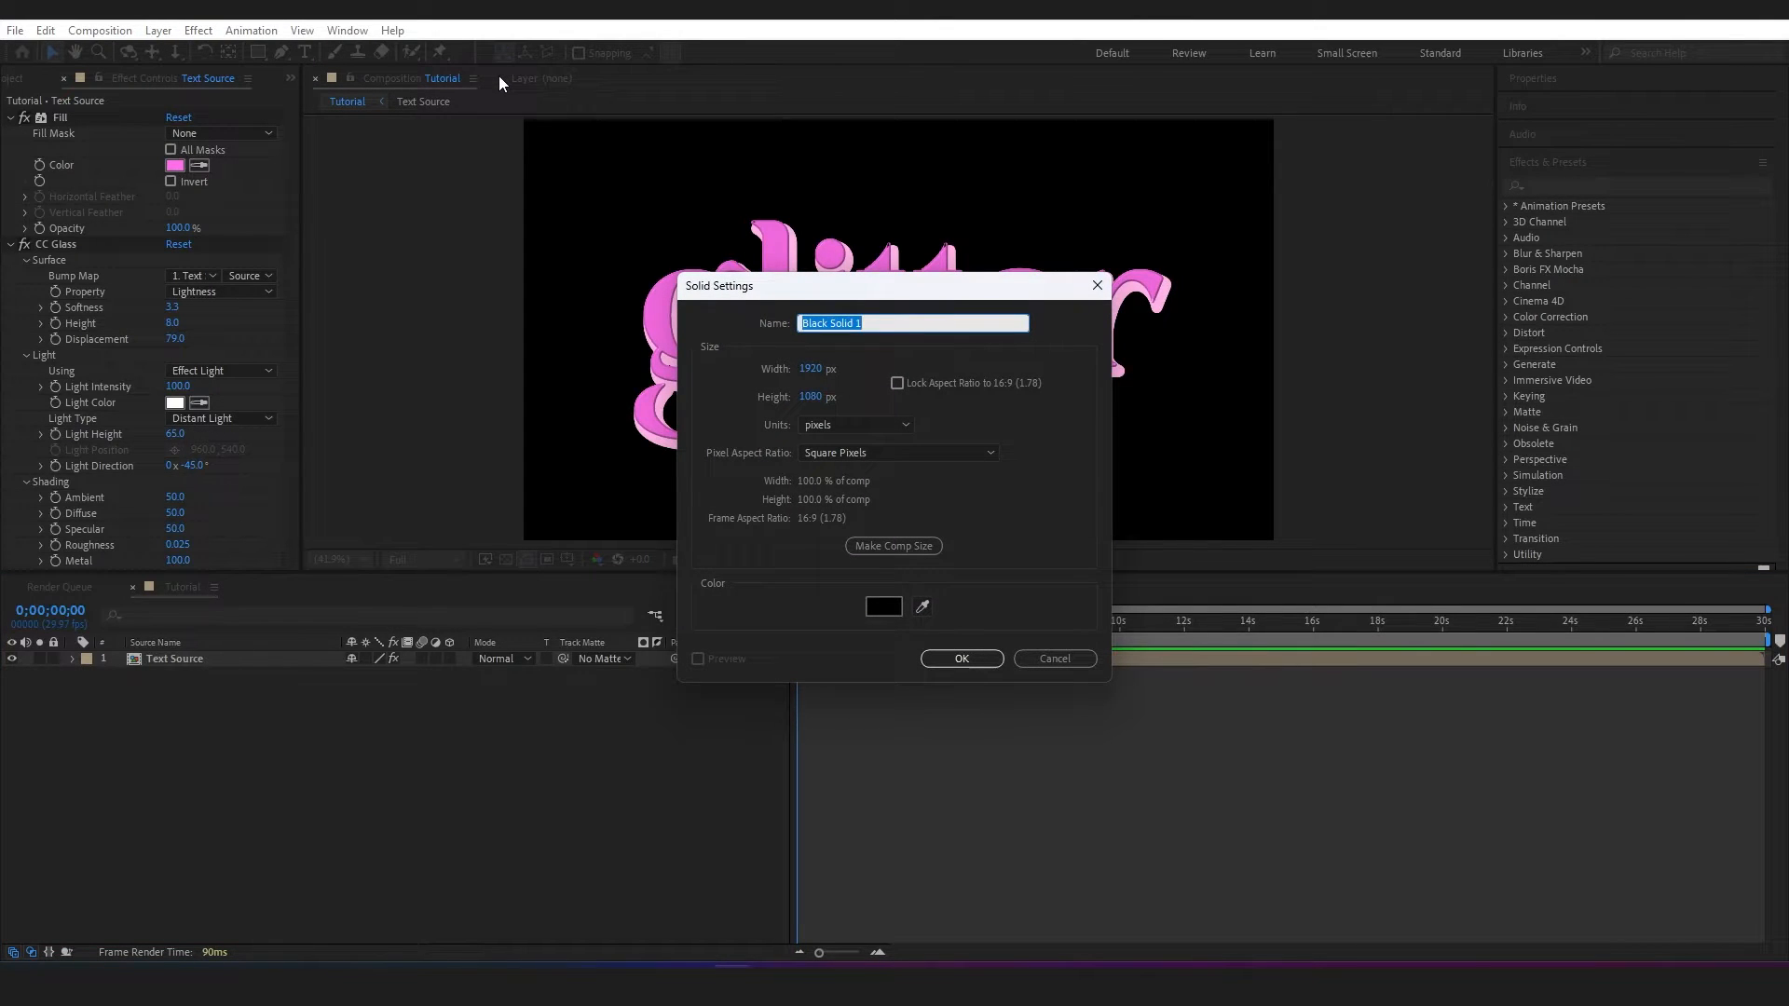
Create a solid named Fractal Noise and search 'fract' in Effects & Presets
{"action": "type", "text": "Fractal Noise"}
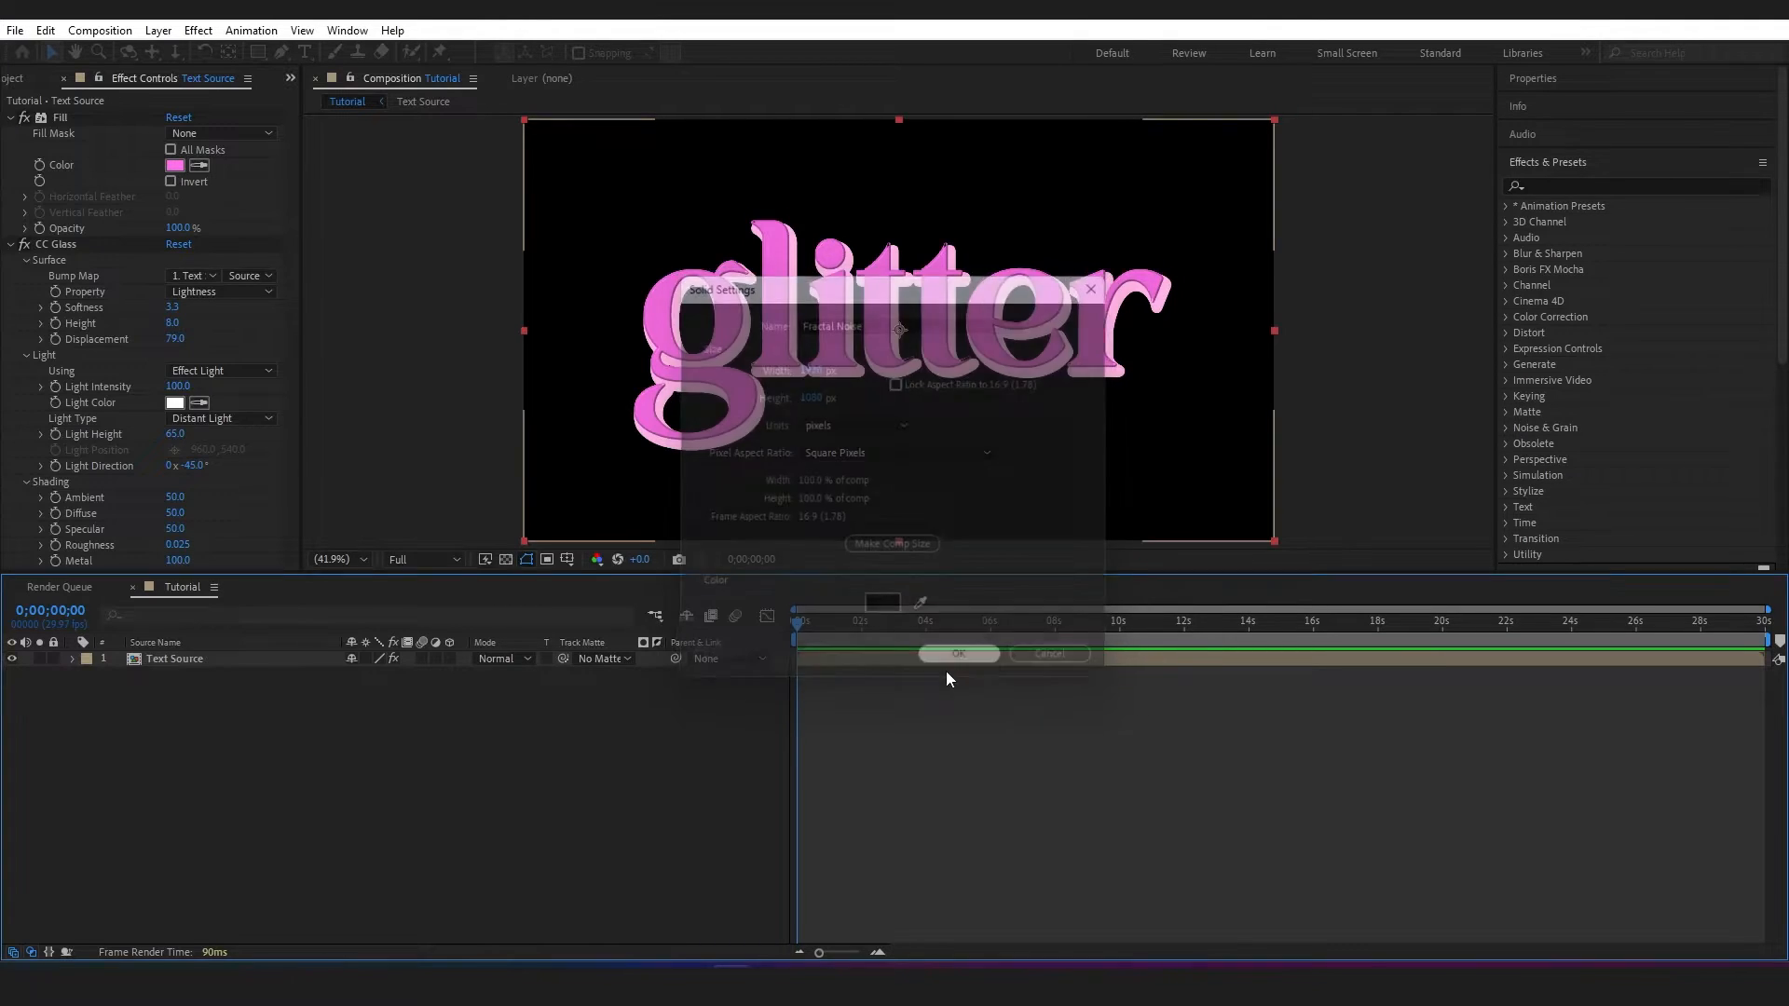
{"action": "left_click", "coordinate": [960, 654]}
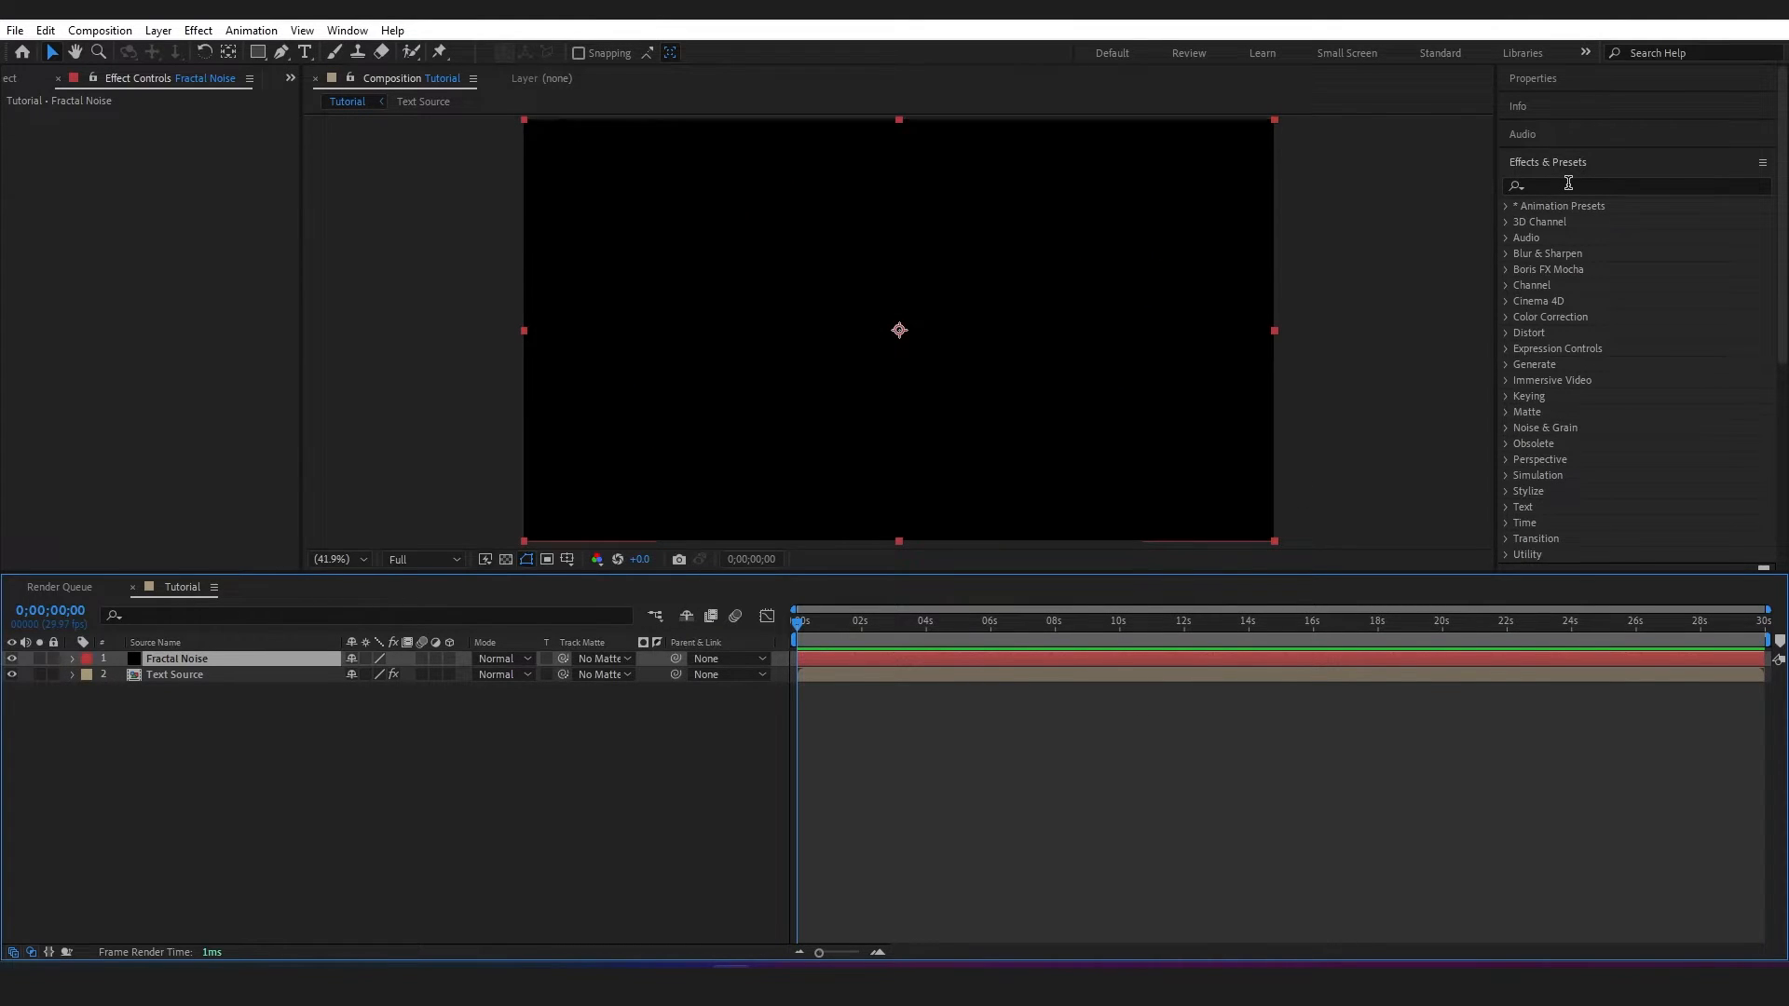
{"action": "type", "text": "fracta"}
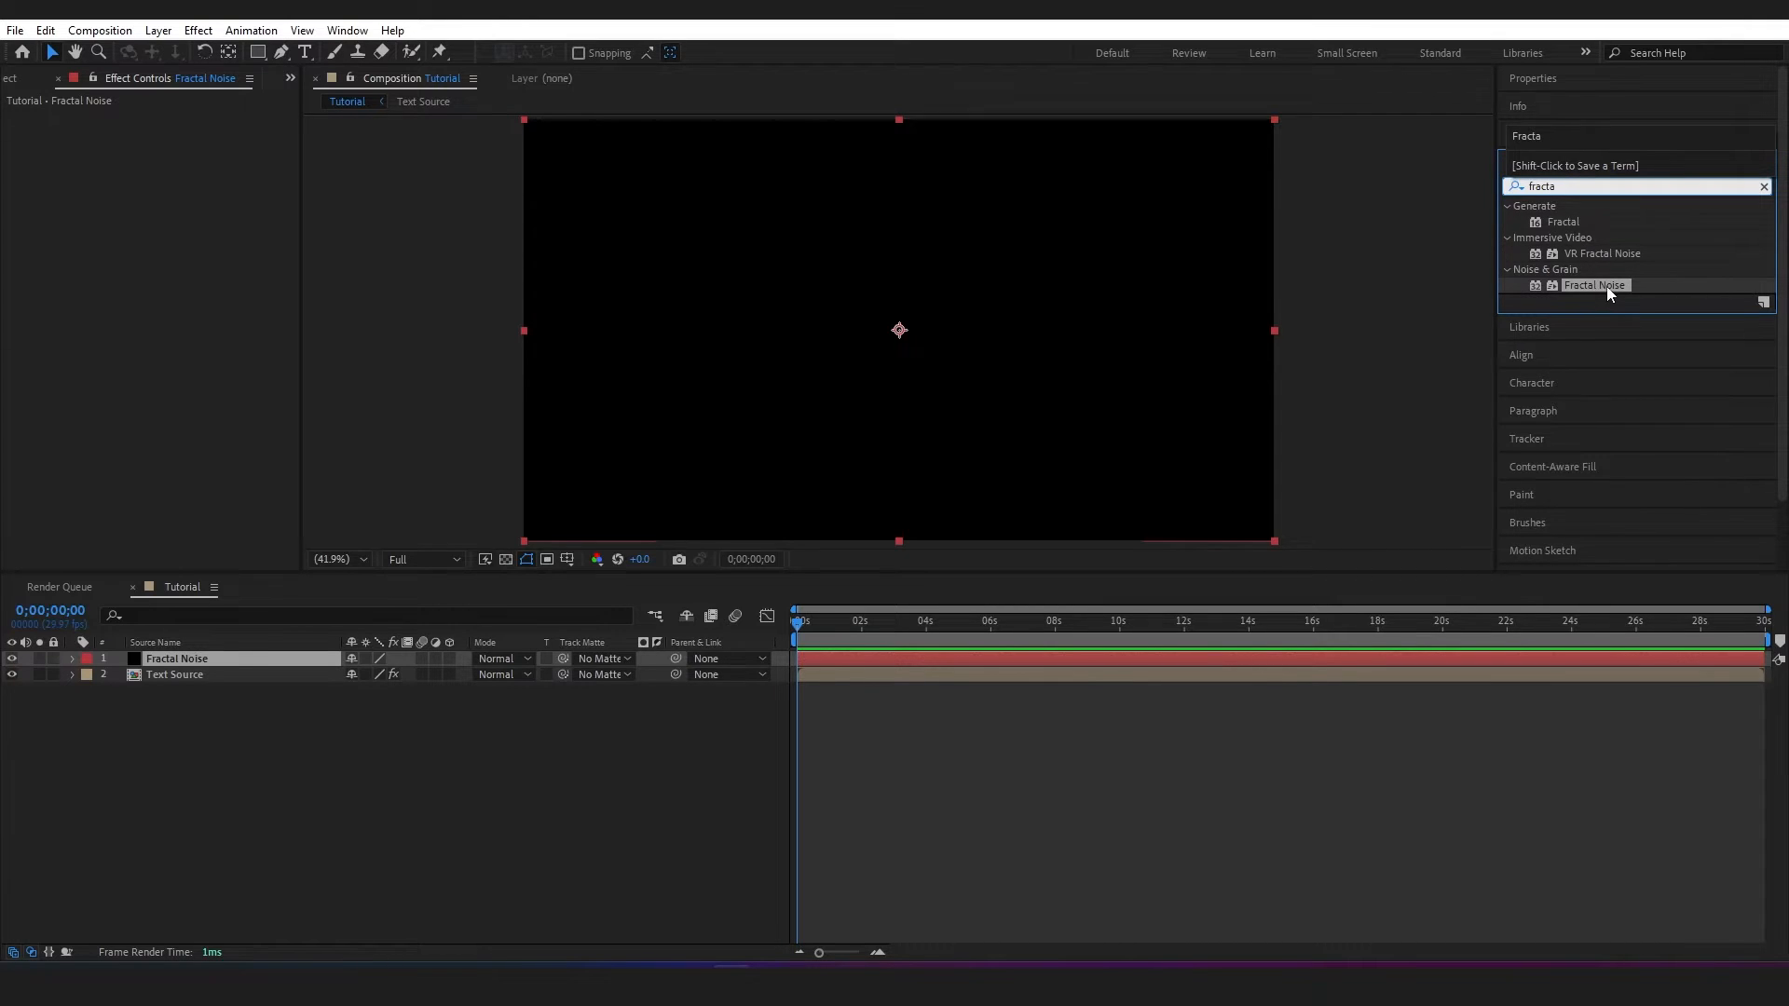
Apply Fractal Noise with Linear noise type, contrast 2312 and adjusted sub settings
{"action": "double_click", "coordinate": [1595, 285]}
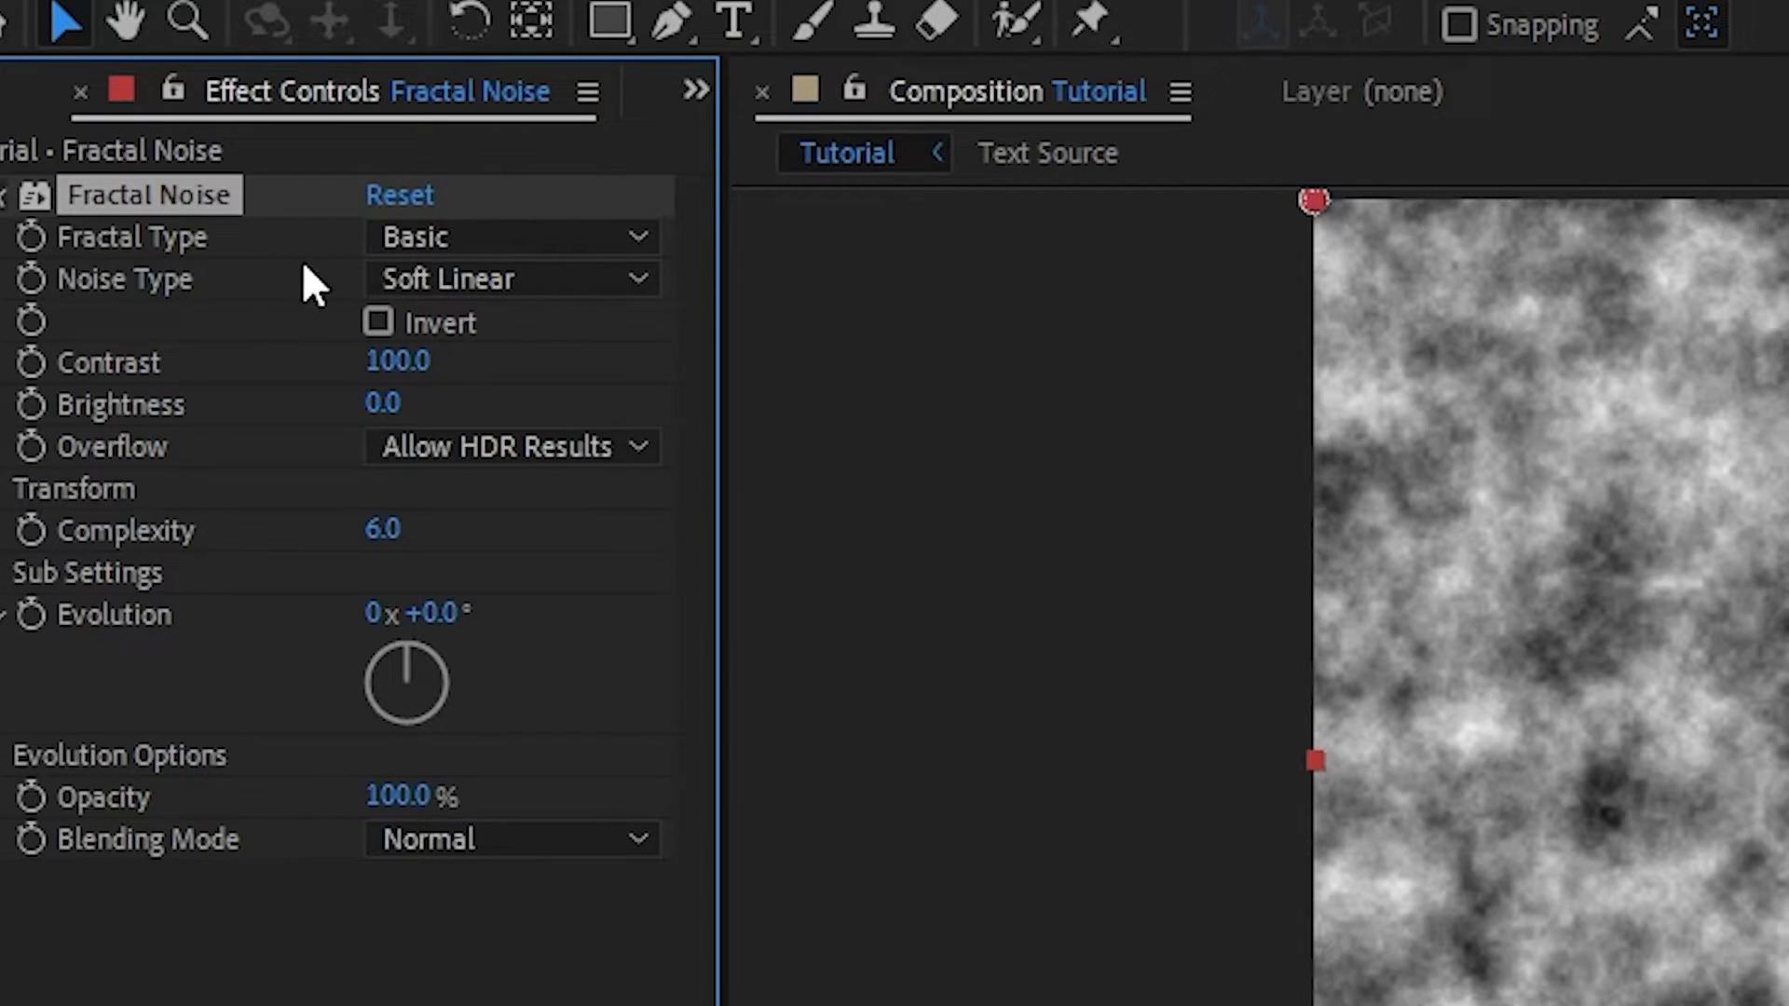
{"action": "left_click", "coordinate": [511, 279]}
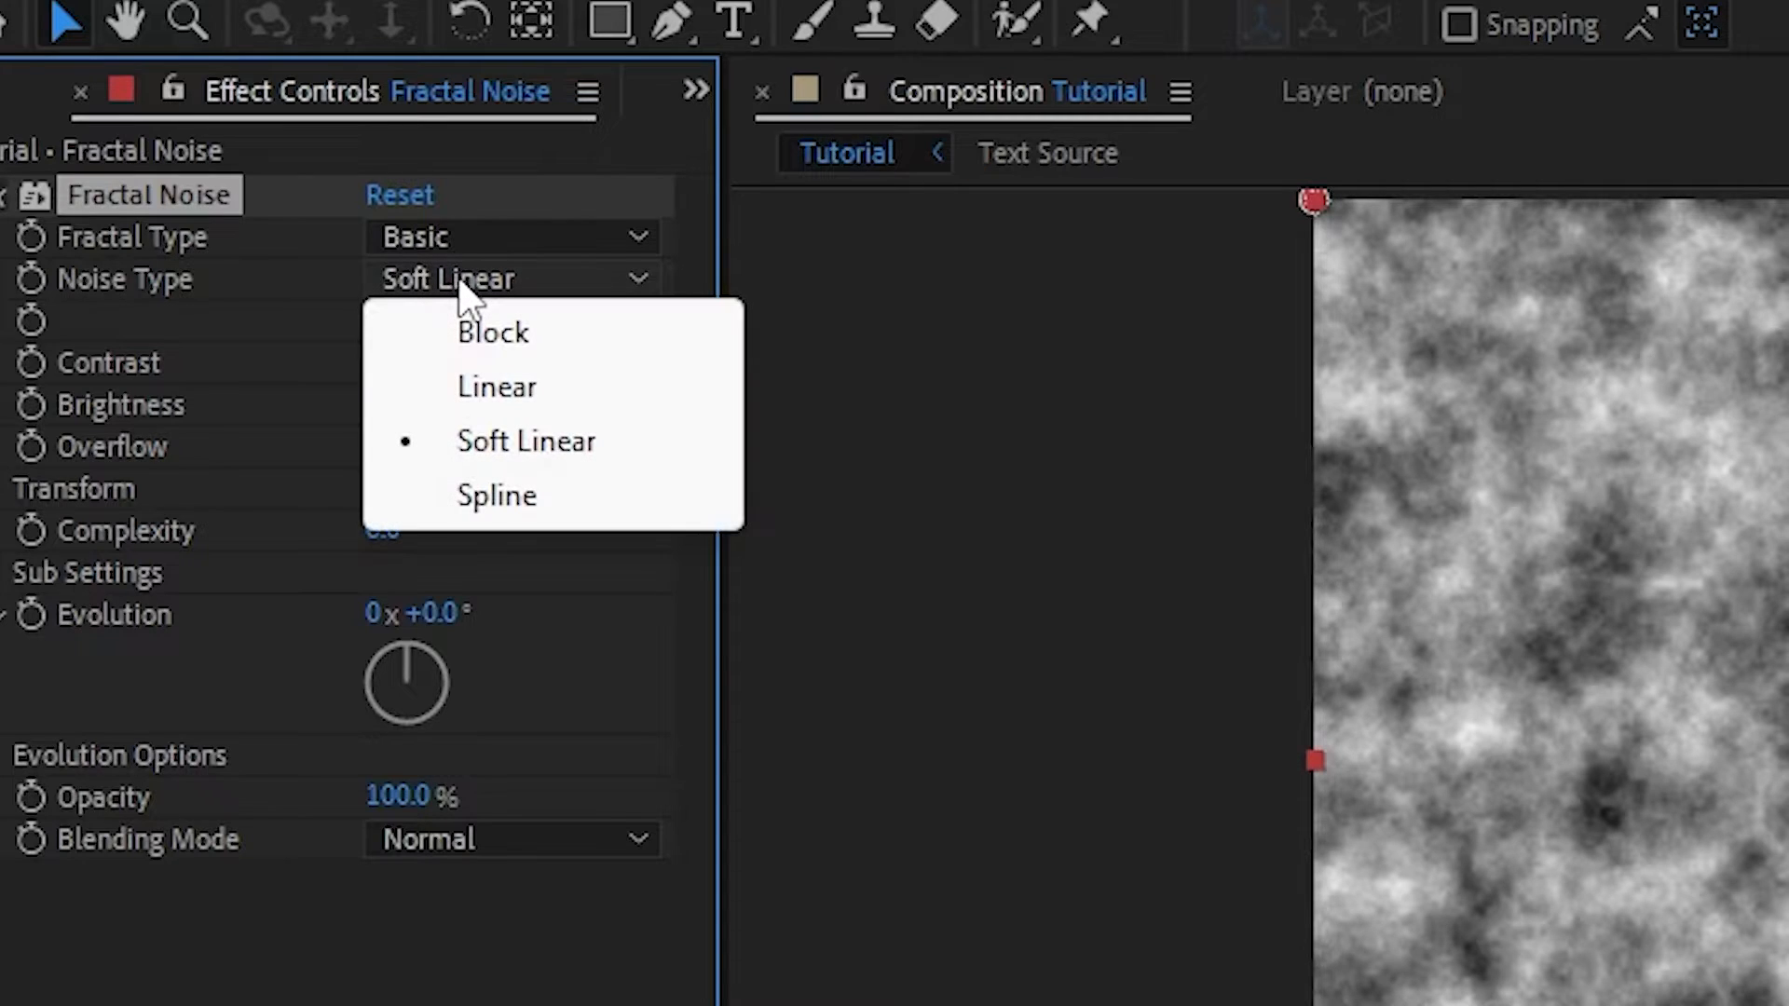
{"action": "left_click", "coordinate": [495, 387]}
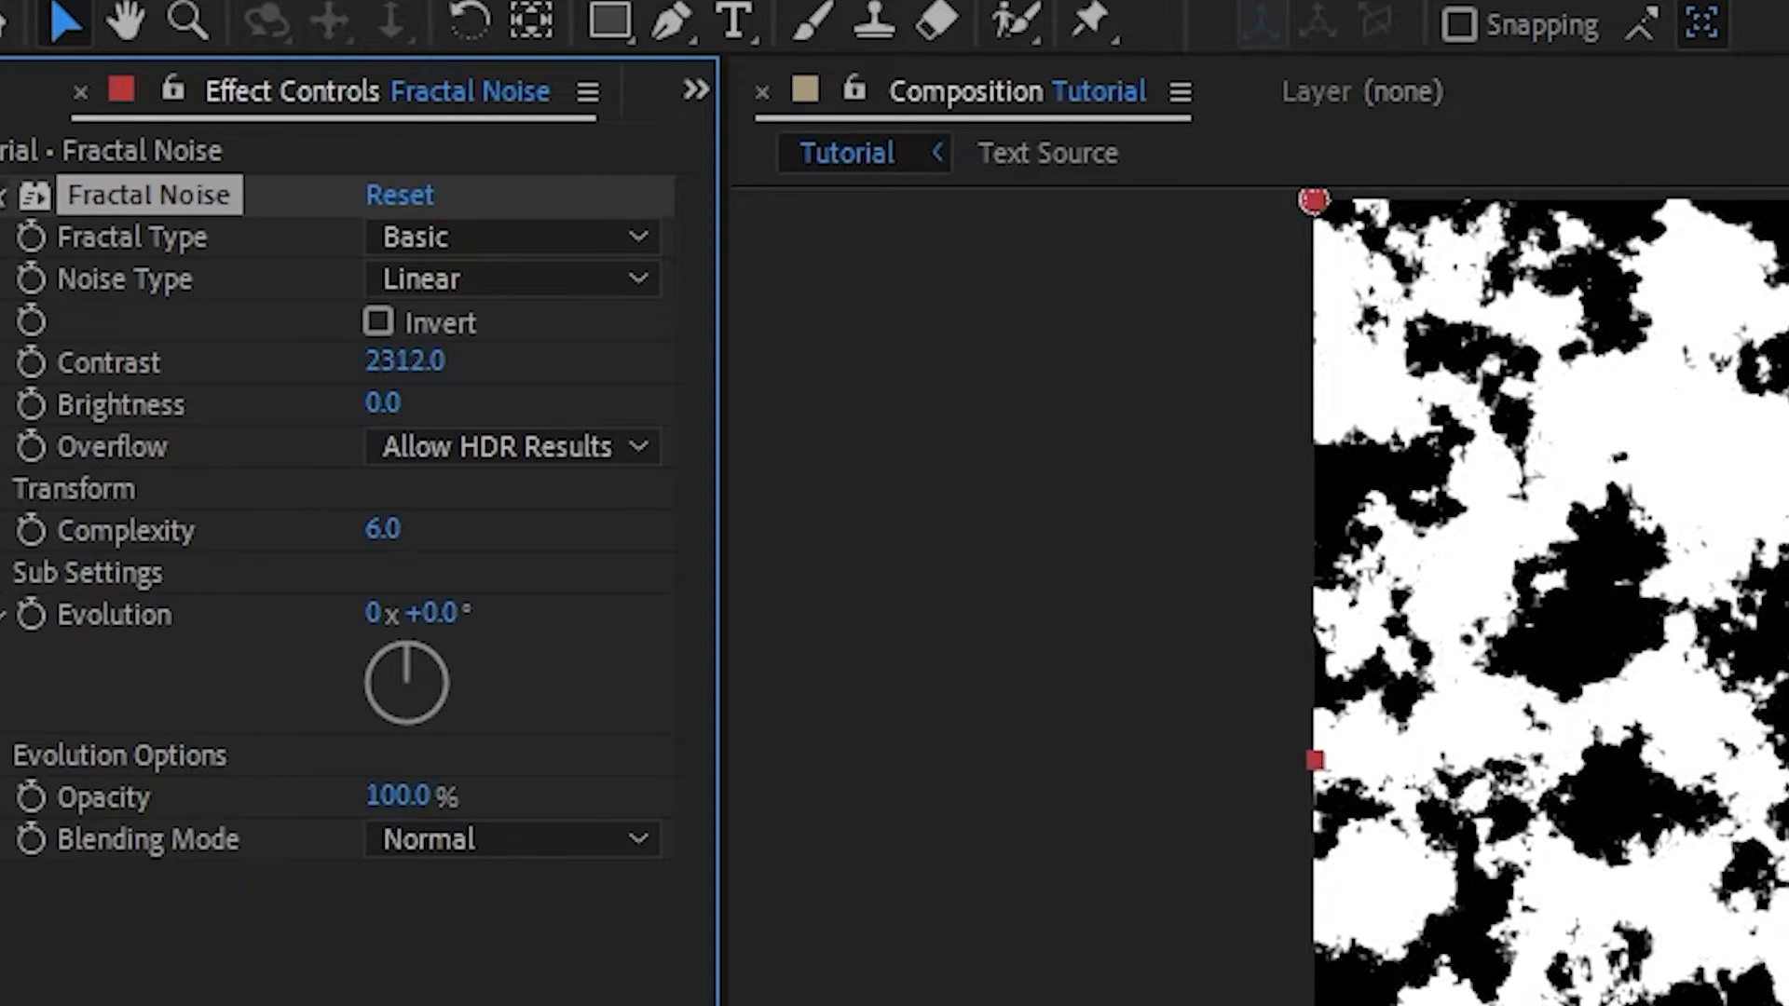
{"action": "left_click_drag", "start_coordinate": [405, 360], "coordinate": [388, 405]}
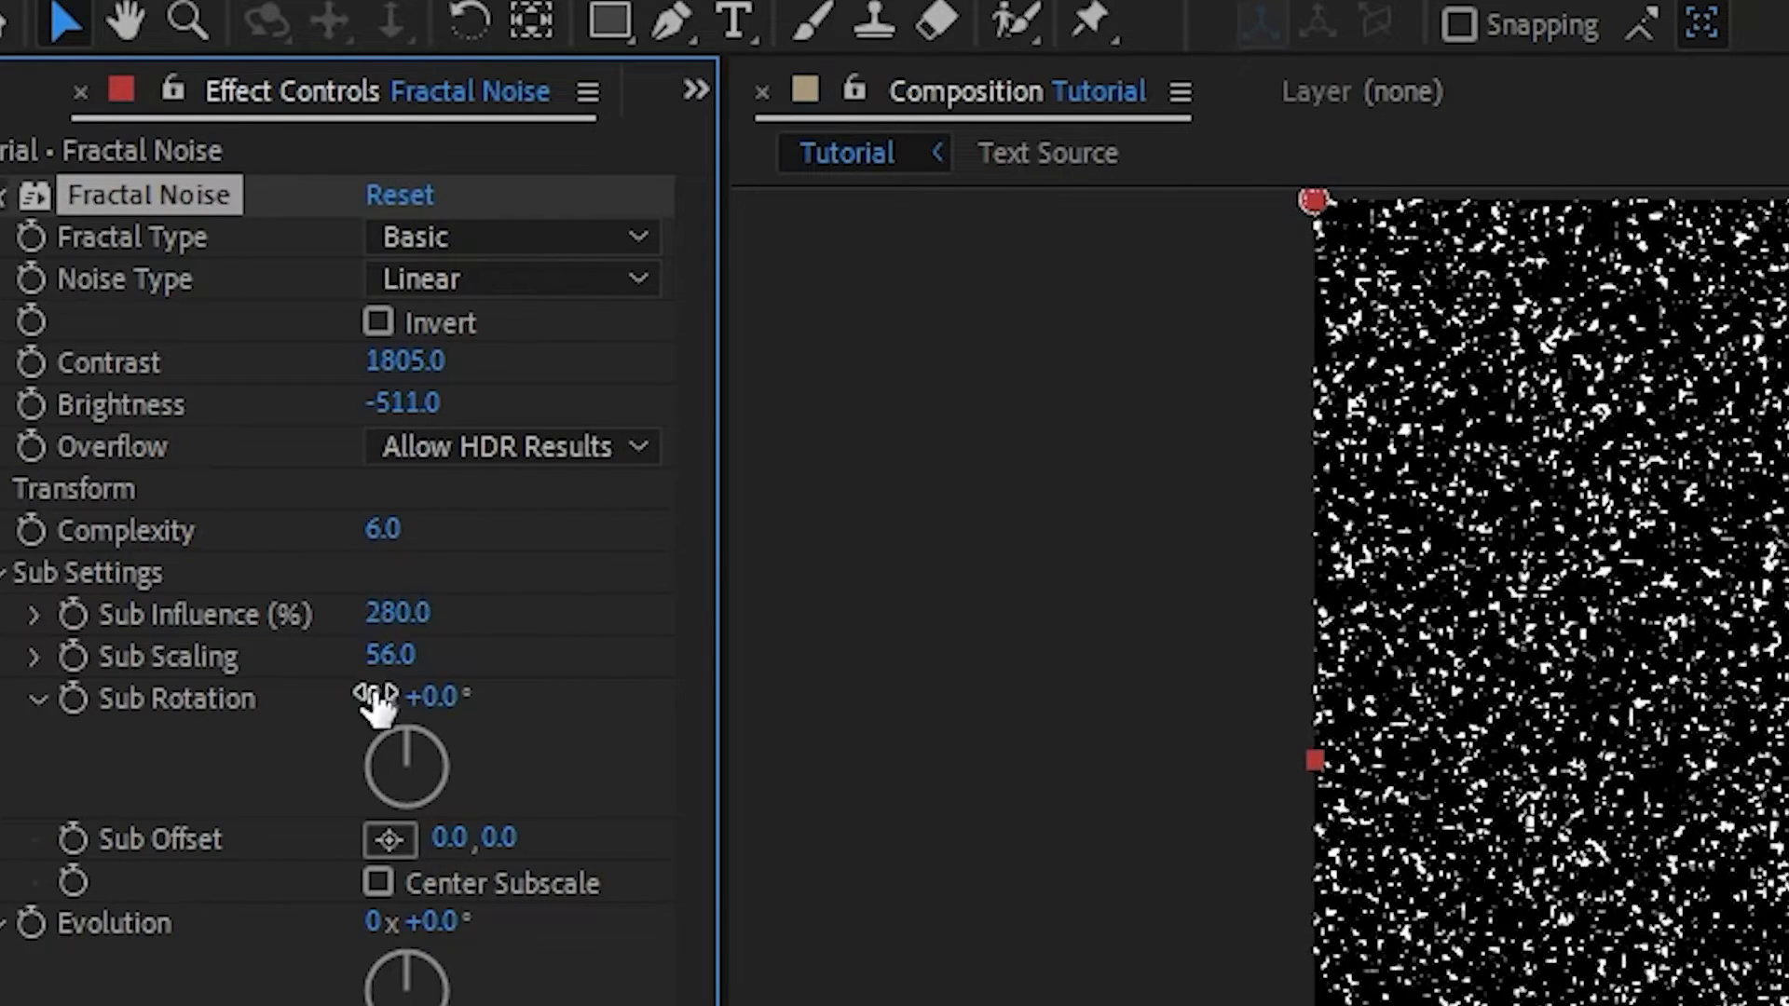
{"action": "left_click_drag", "start_coordinate": [389, 654], "coordinate": [537, 654]}
{"action": "type", "text": "time"}
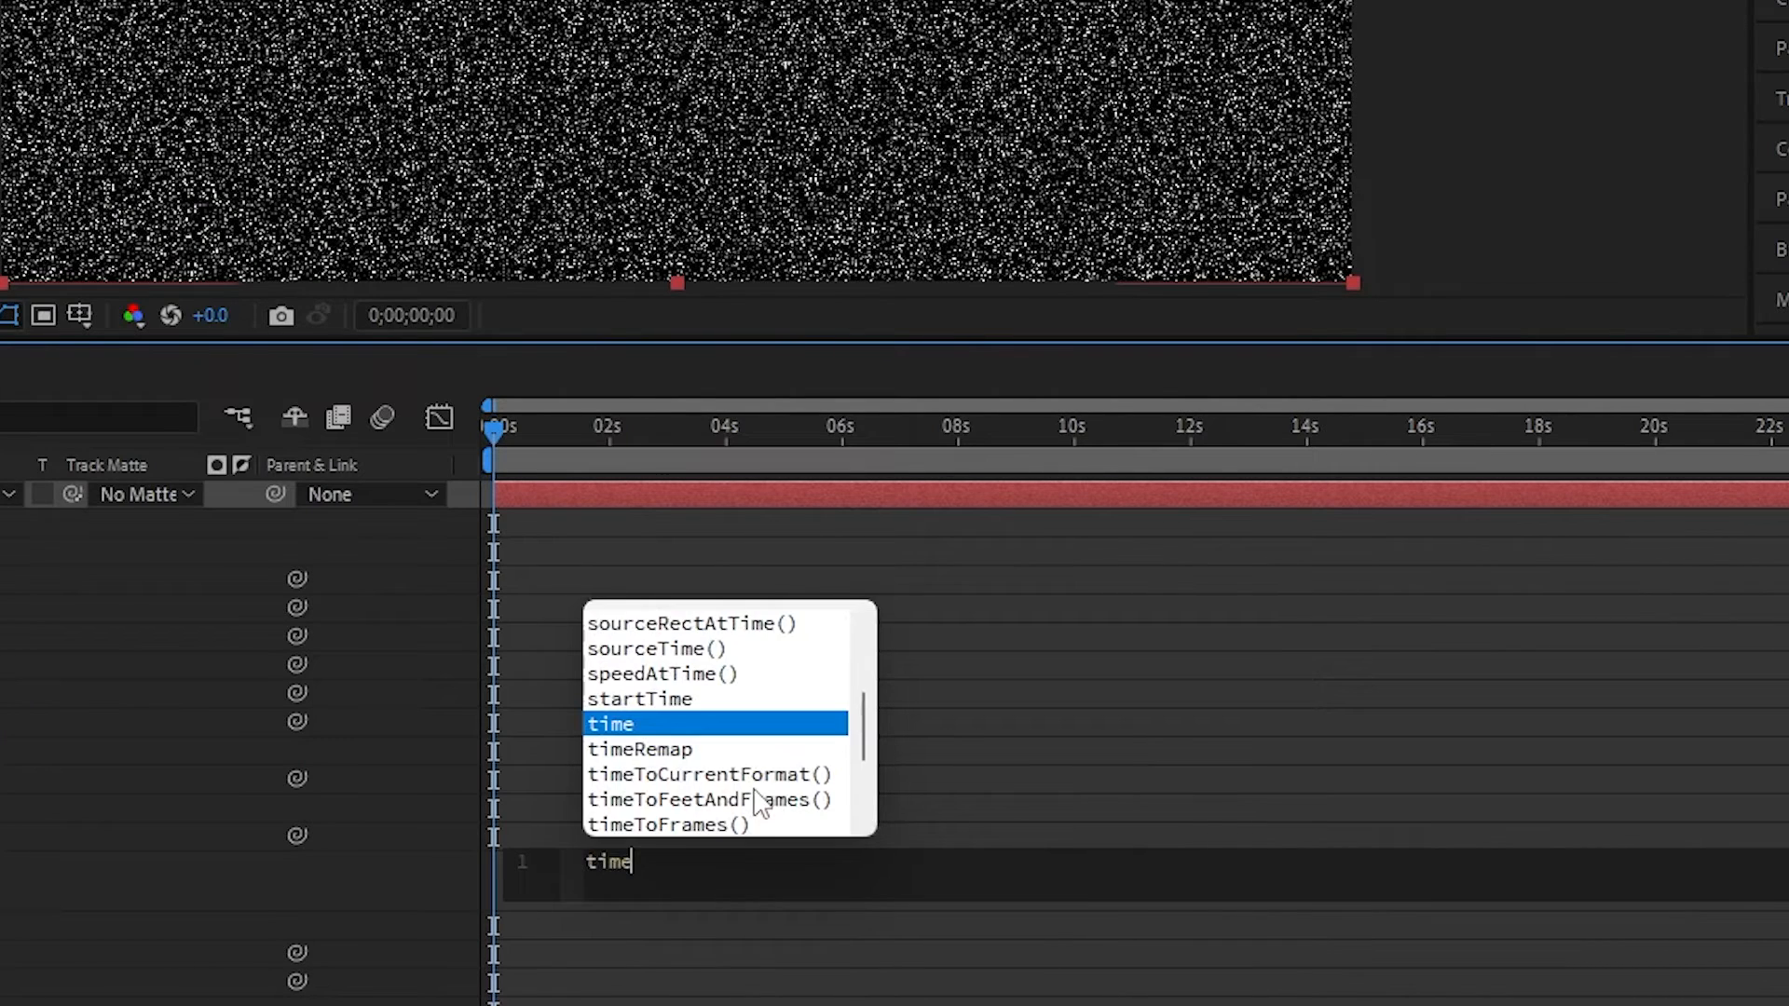
Give Evolution the expression time*300 so the speckles keep changing
{"action": "type", "text": "*300"}
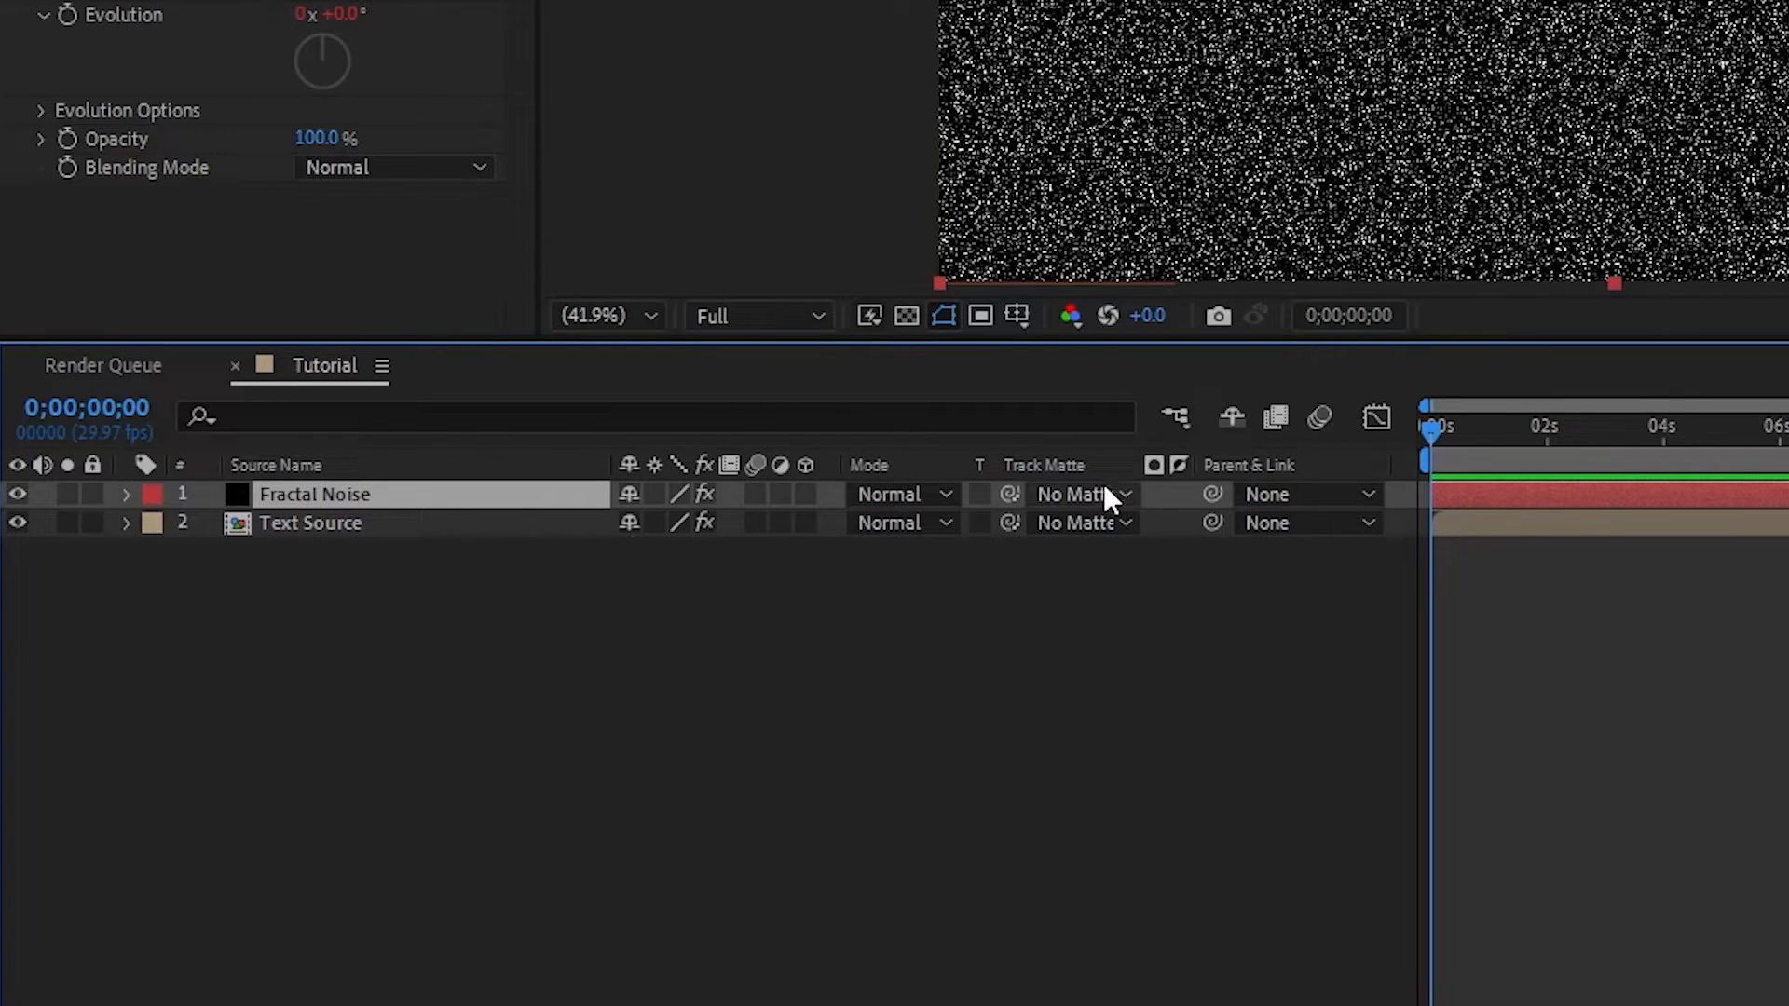
Set the noise layer's track matte to Text Source and its blending mode to Screen
{"action": "left_click", "coordinate": [1079, 496]}
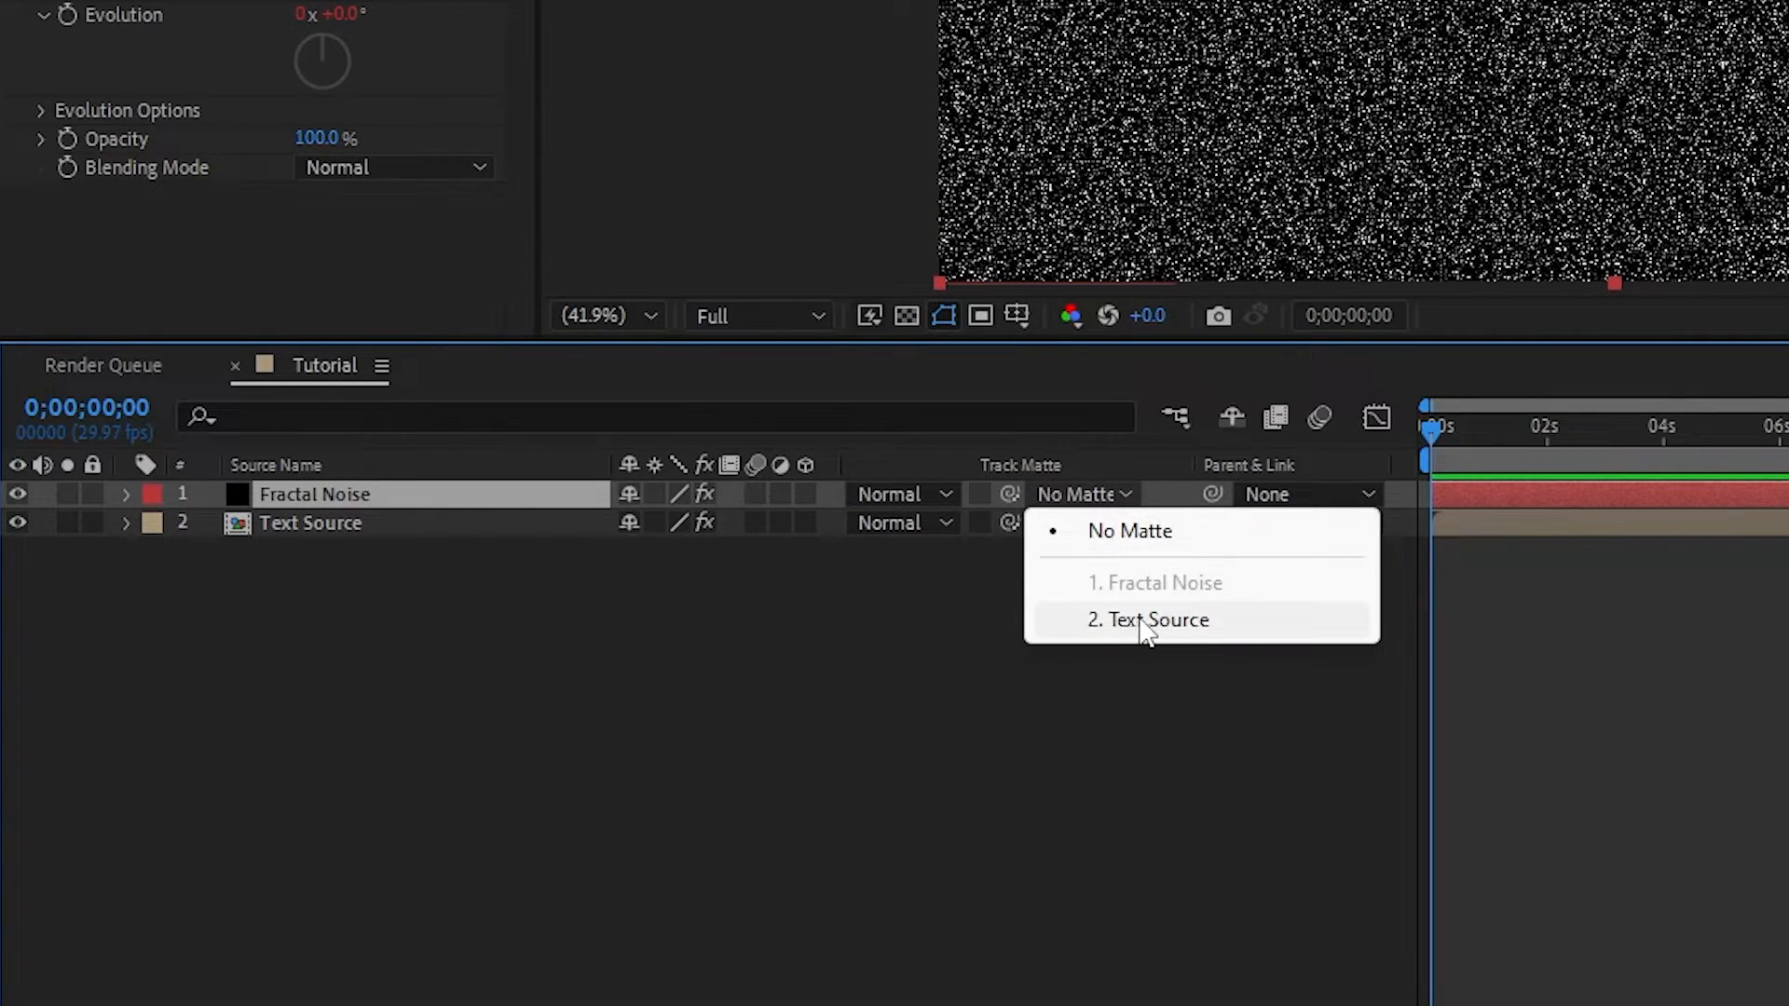
{"action": "left_click", "coordinate": [1148, 621]}
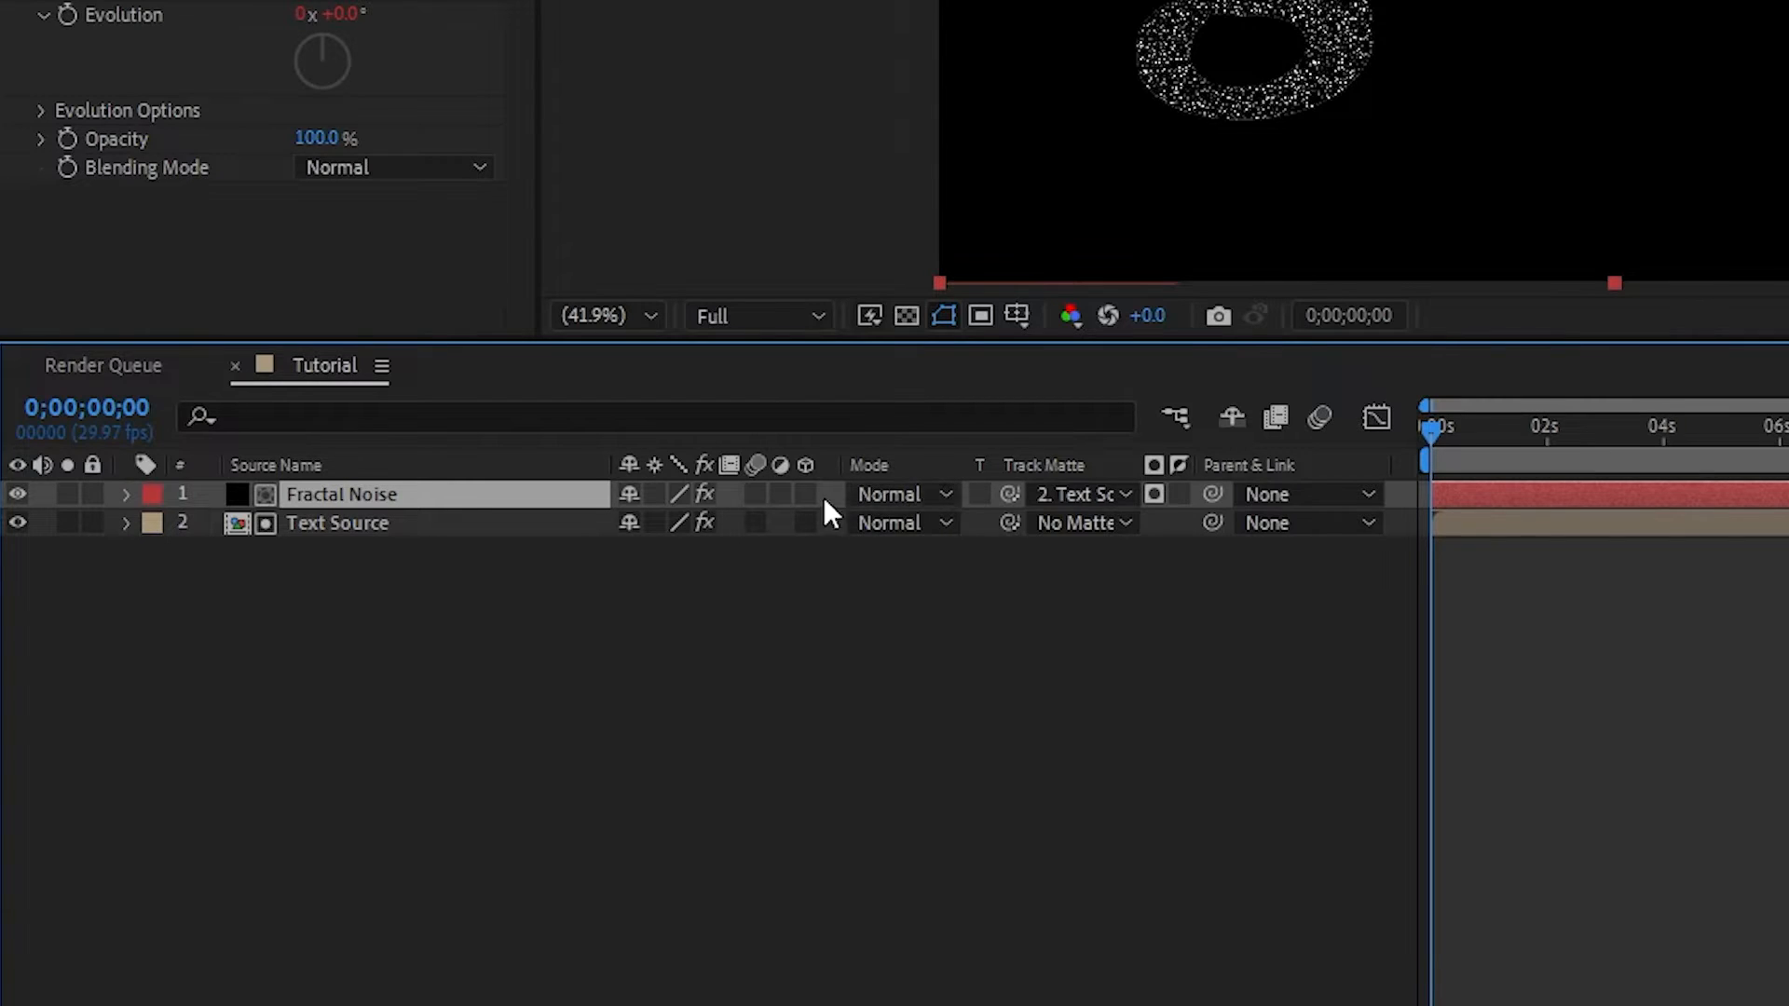
{"action": "left_click", "coordinate": [902, 494]}
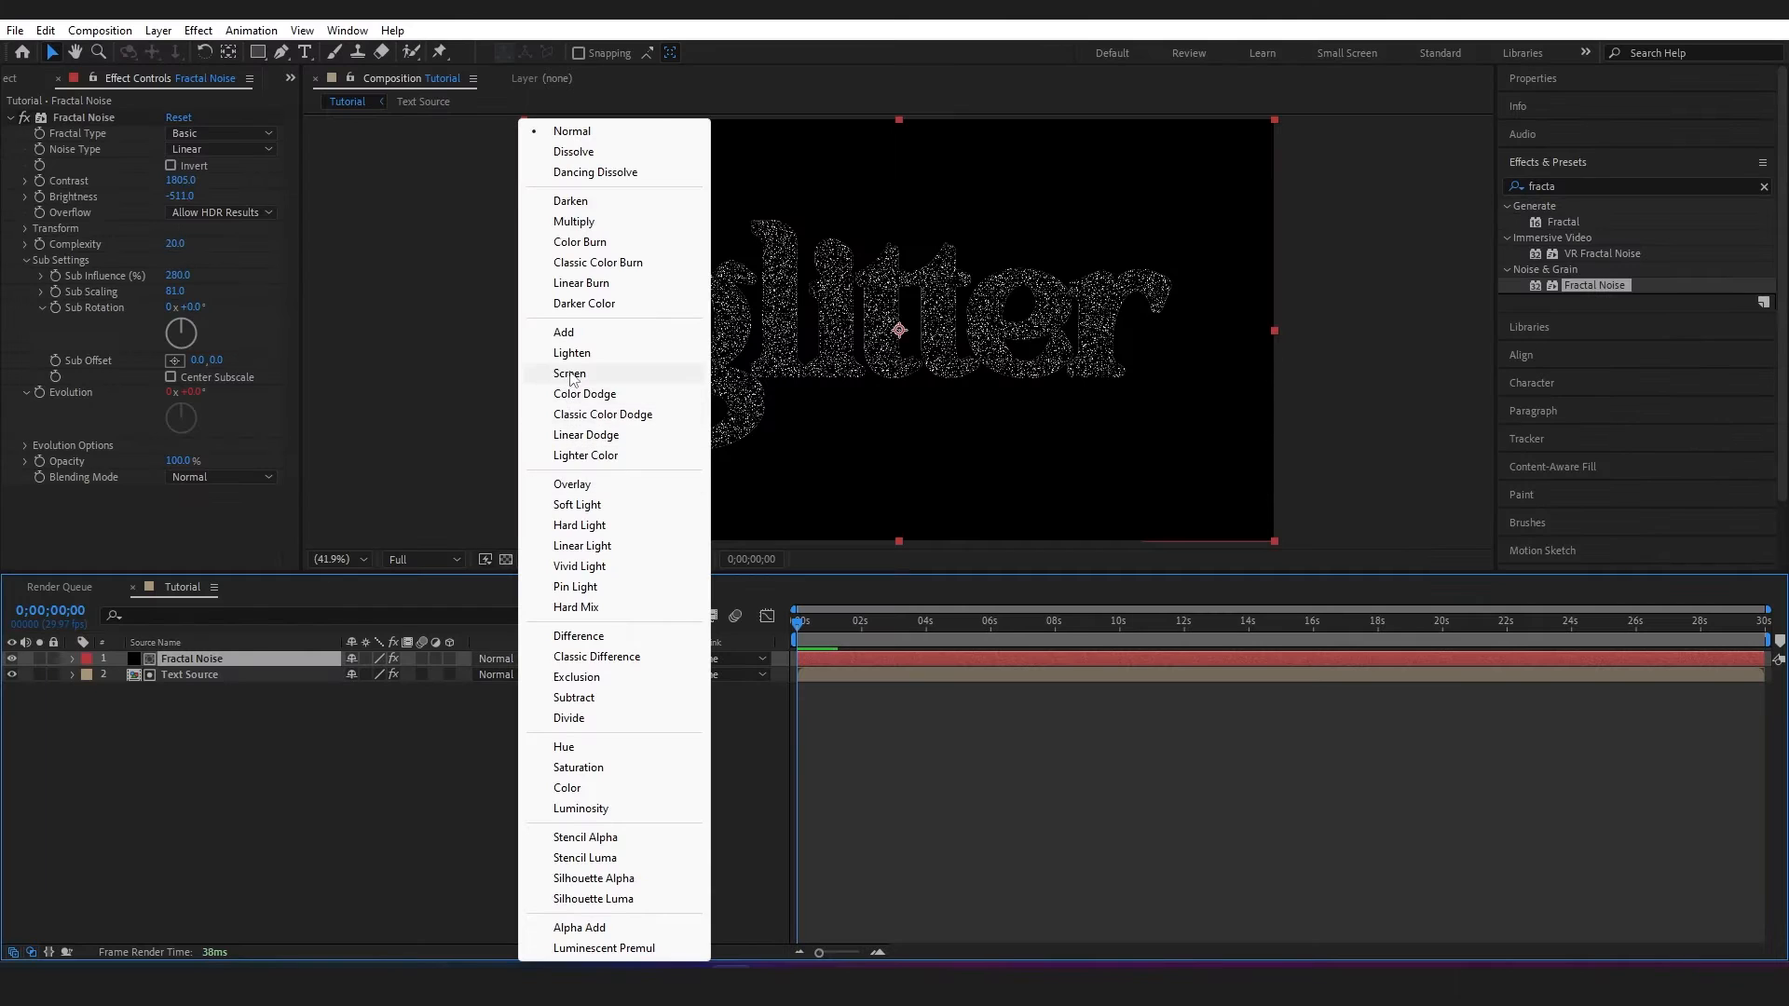
{"action": "left_click", "coordinate": [570, 373]}
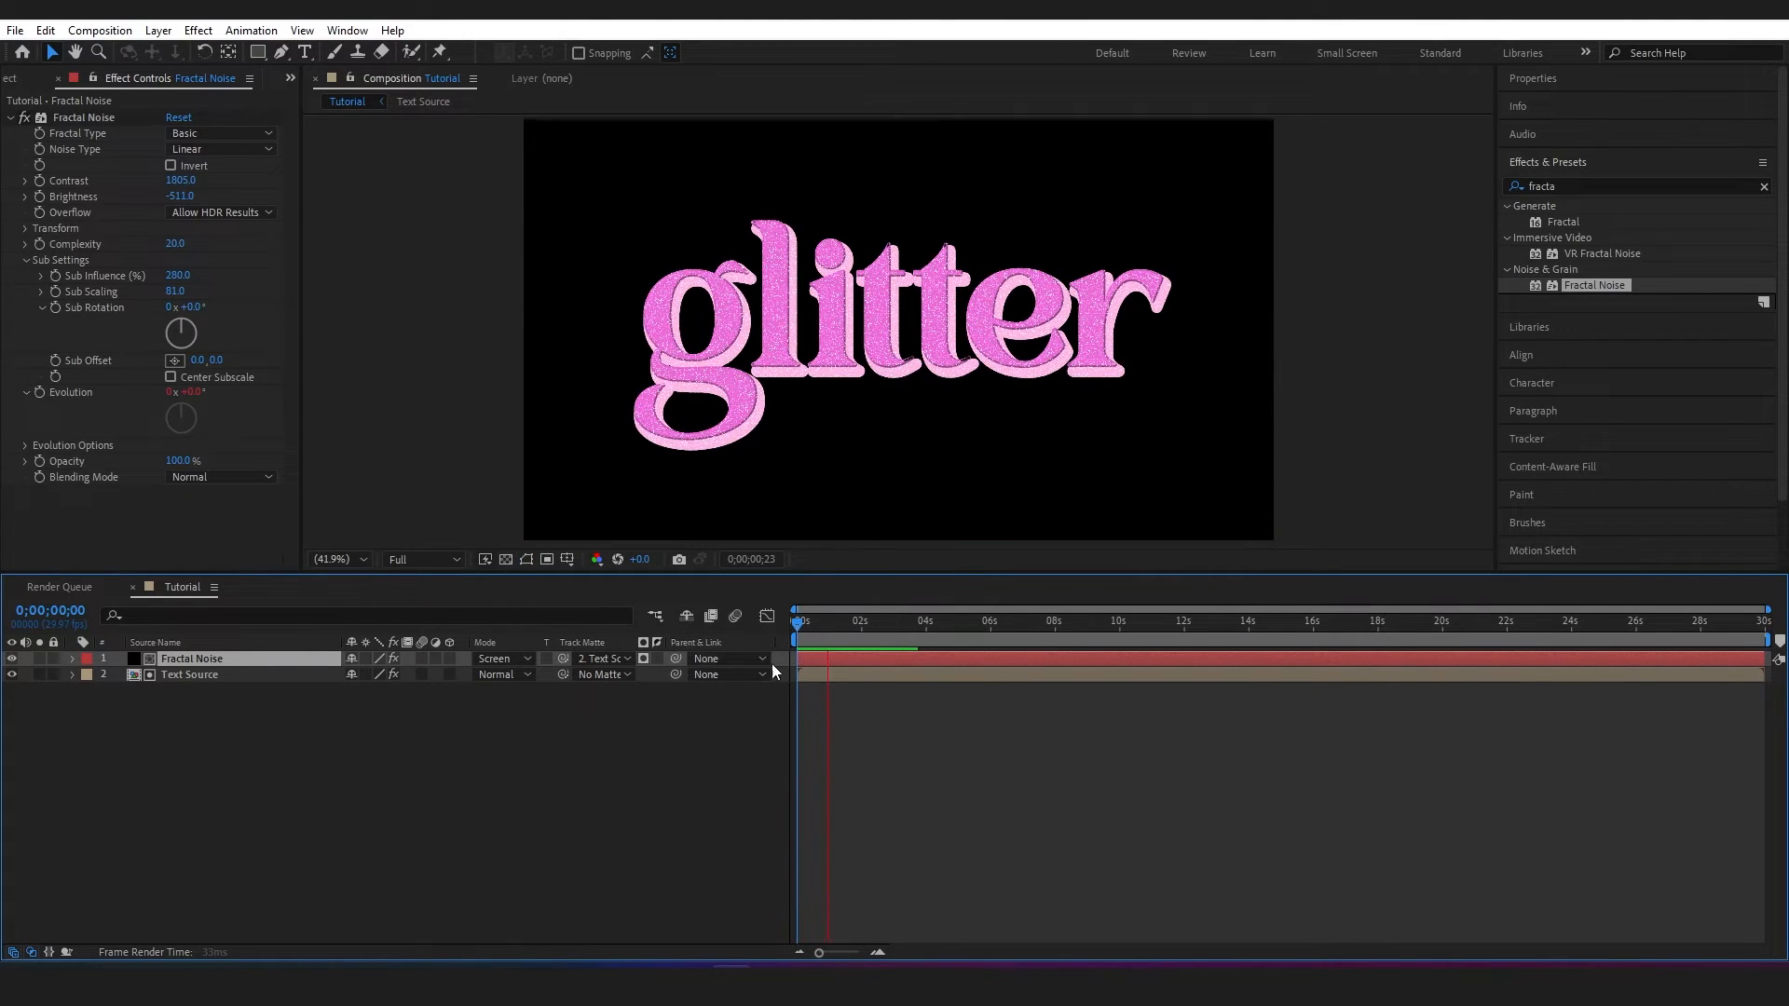
{"action": "left_click", "coordinate": [157, 30]}
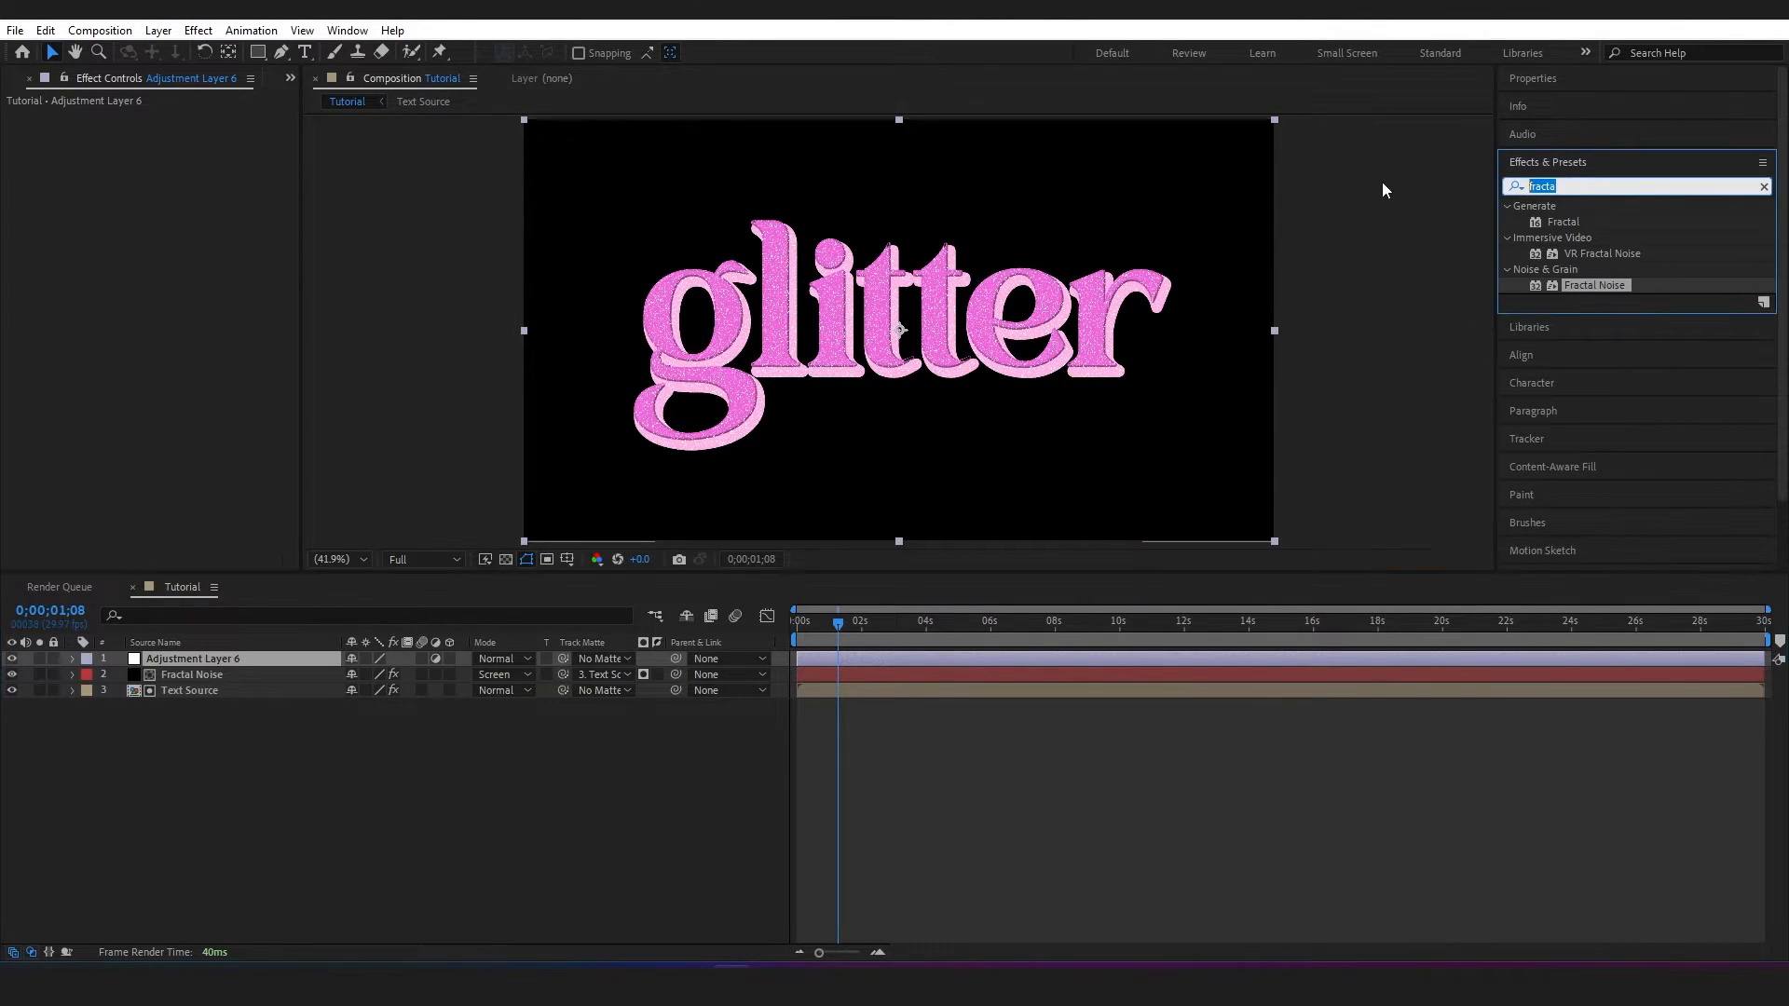
Search 'glow' and apply Glow to the new adjustment layer
{"action": "type", "text": "glow"}
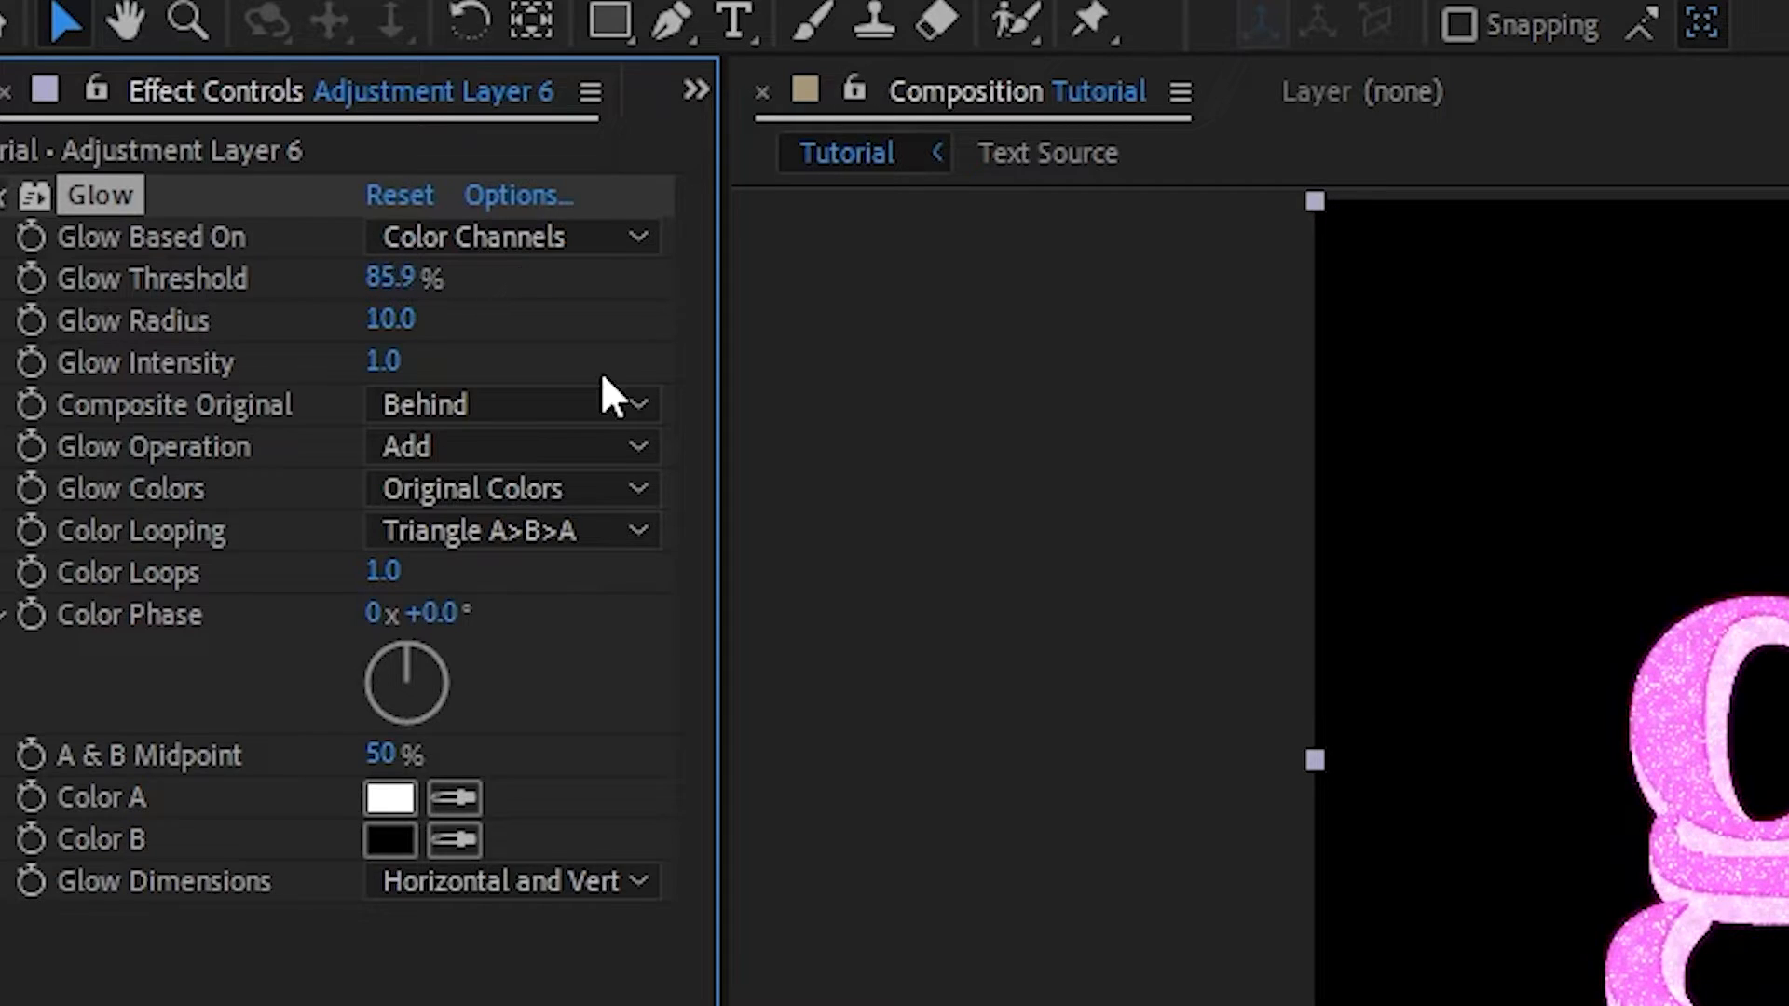
{"action": "mouse_move", "coordinate": [395, 319]}
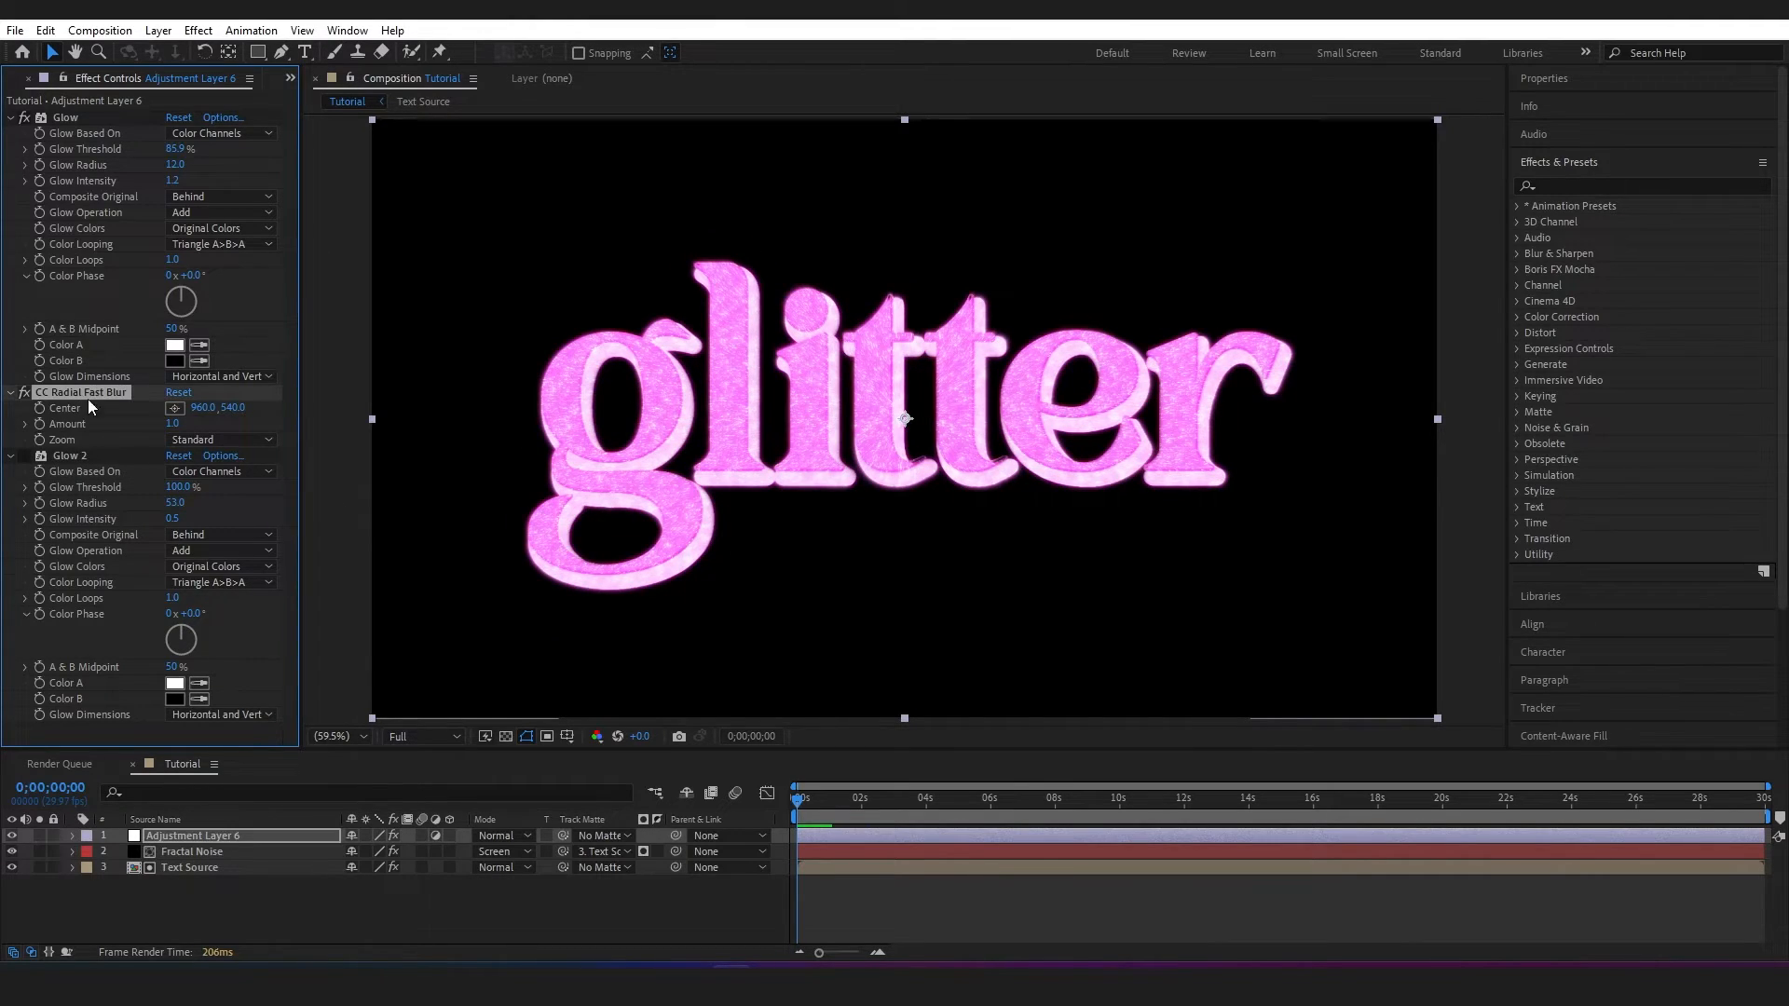
Move the CC Radial Fast Blur centre over the lettering and set Zoom to Brightest
{"action": "left_click", "coordinate": [175, 408]}
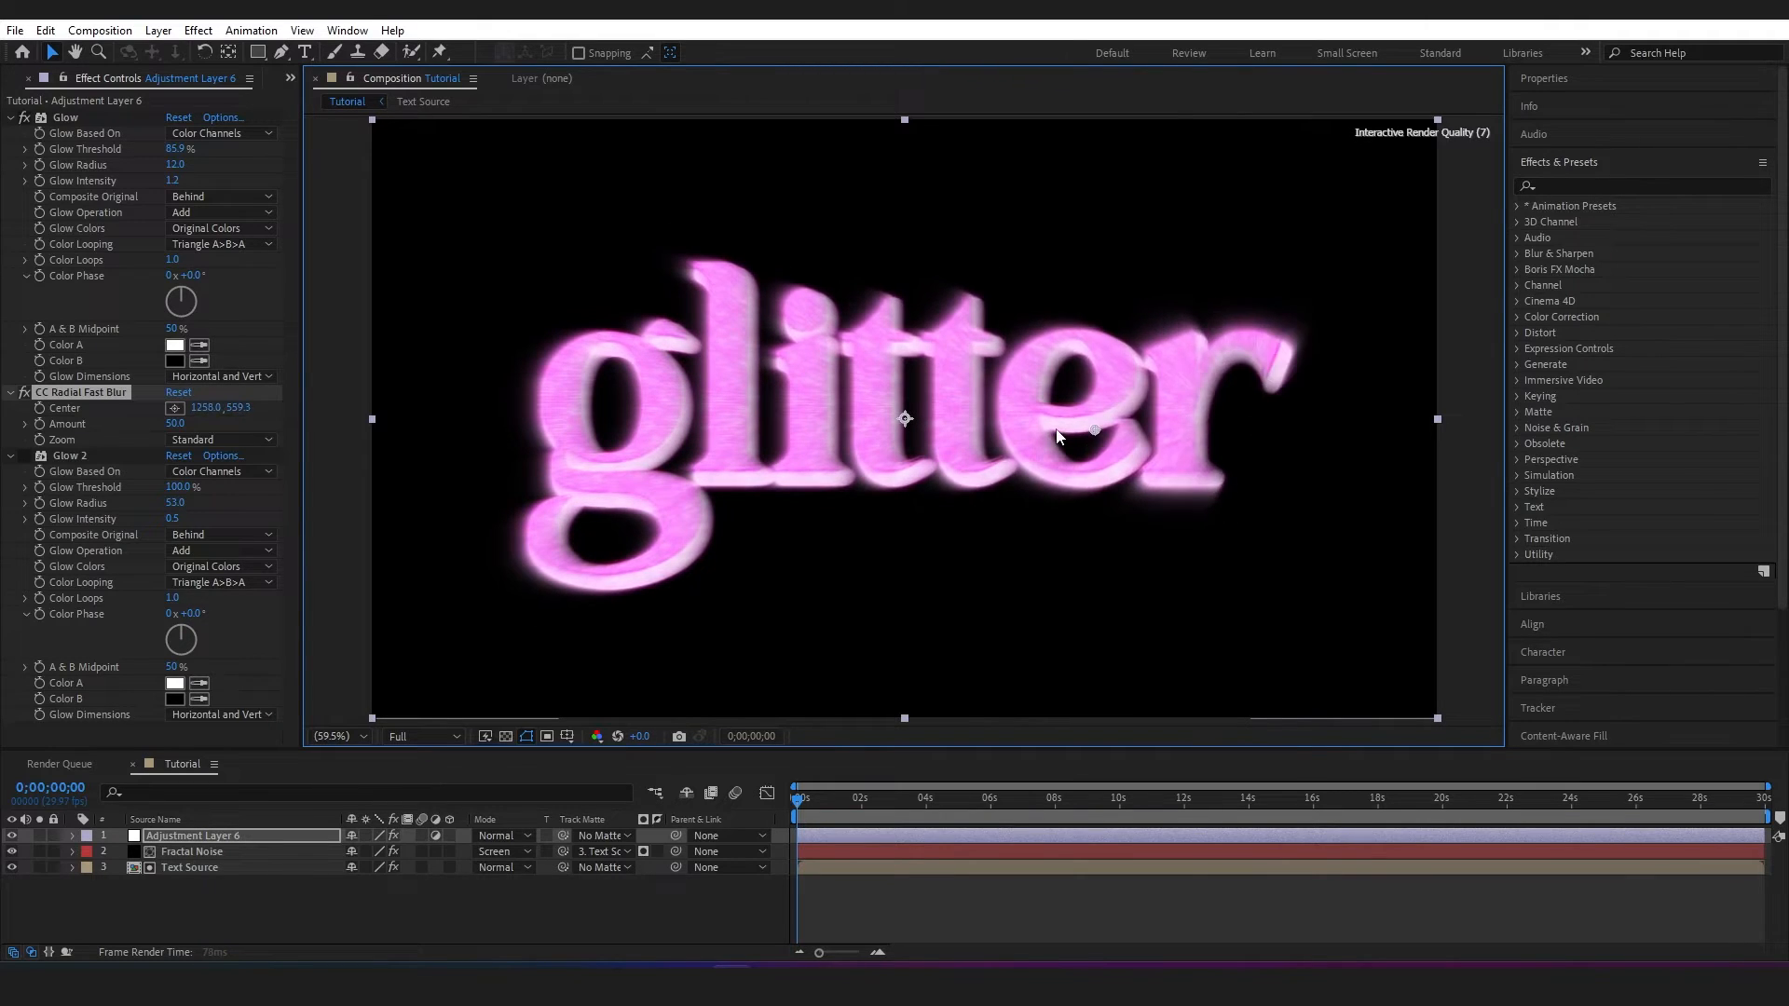
{"action": "left_click_drag", "start_coordinate": [1090, 431], "coordinate": [901, 414]}
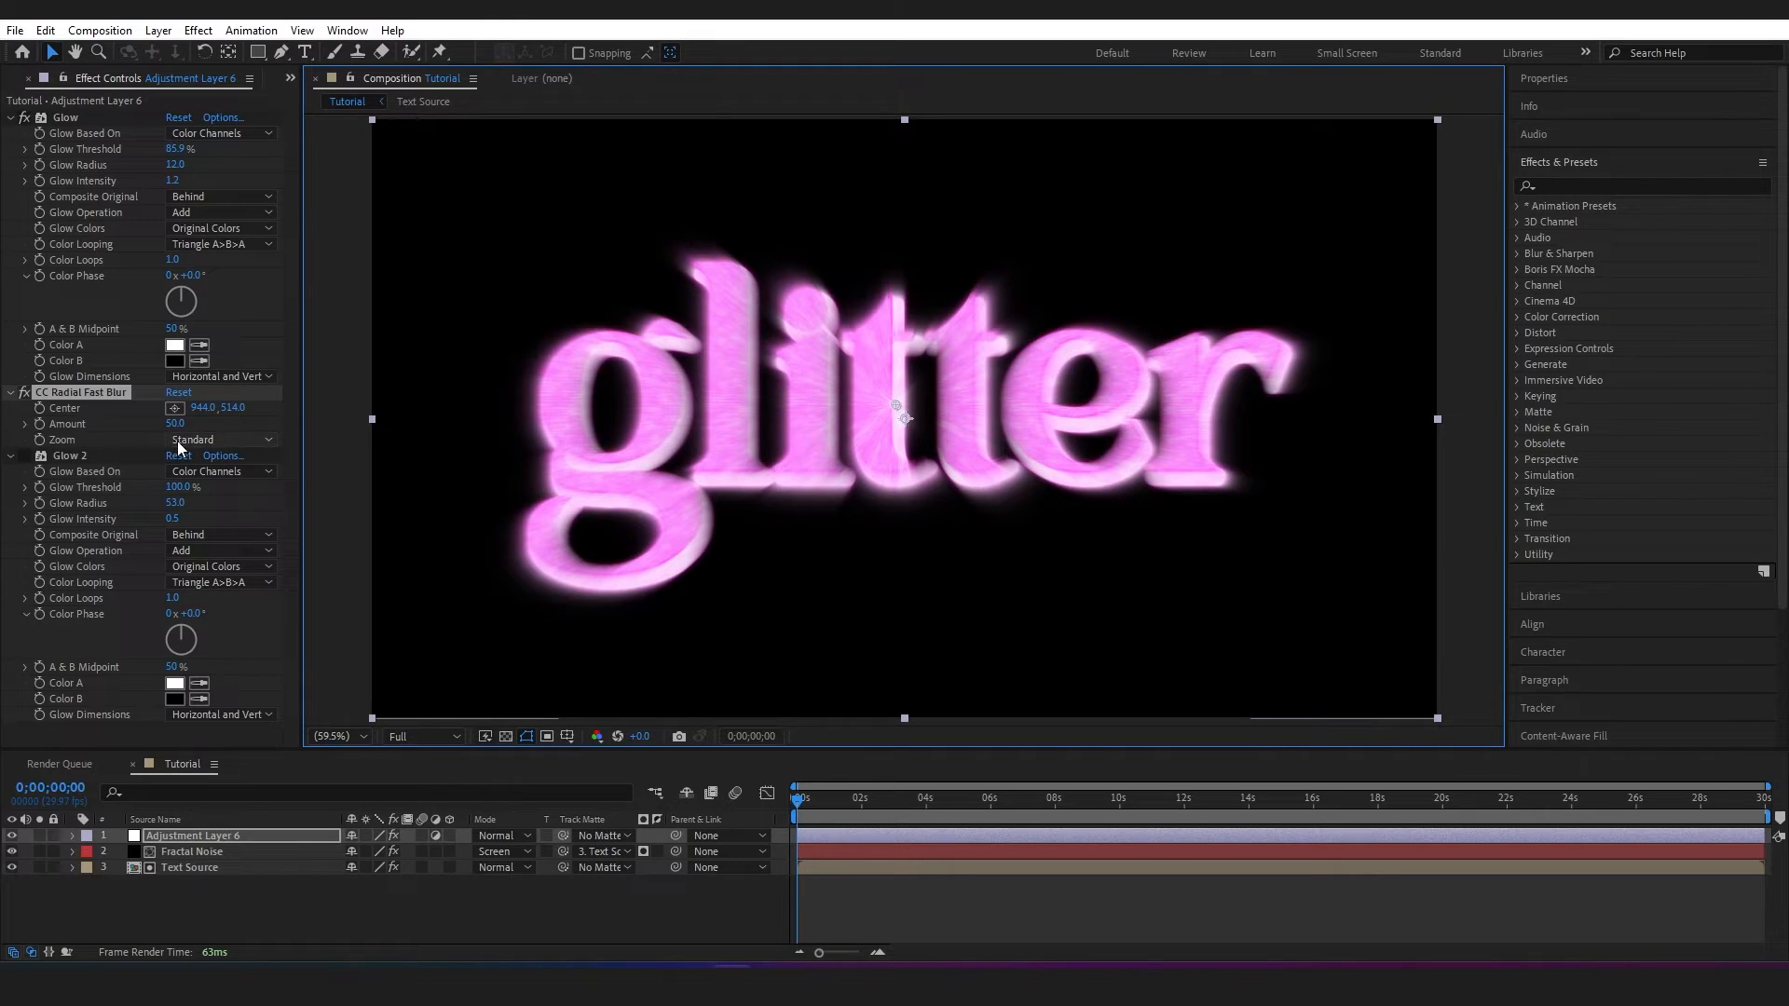
{"action": "left_click", "coordinate": [220, 437]}
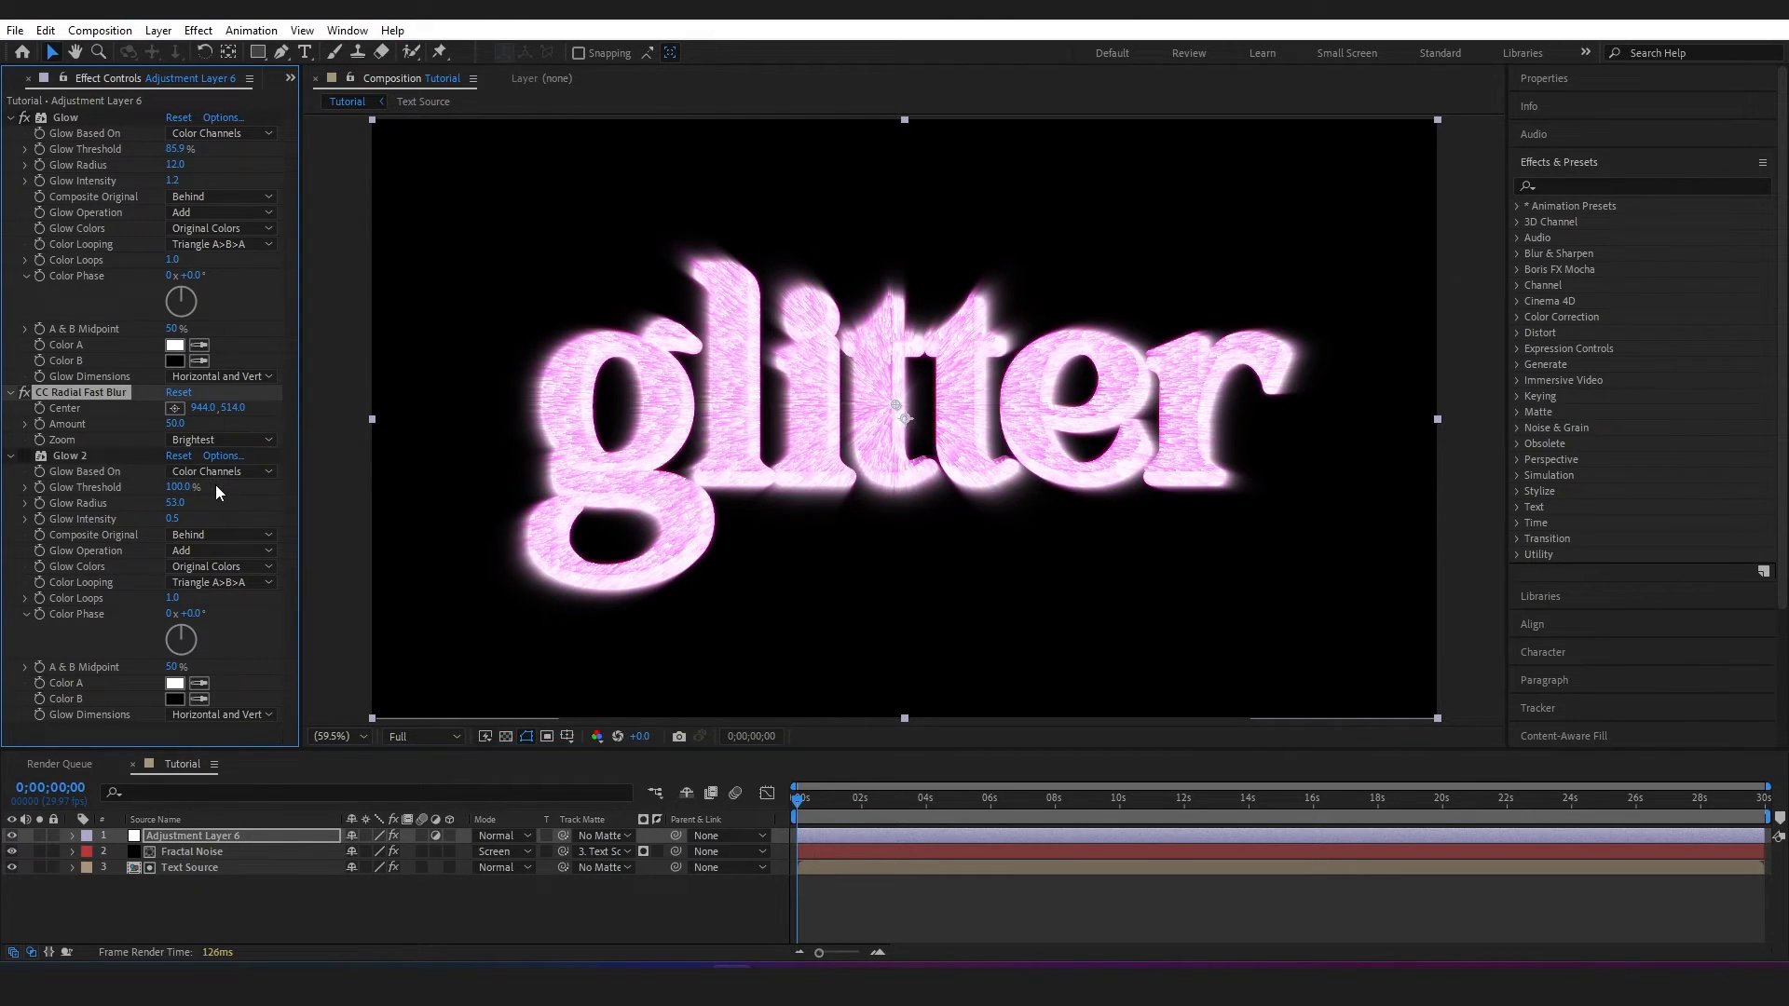
{"action": "mouse_move", "coordinate": [583, 362]}
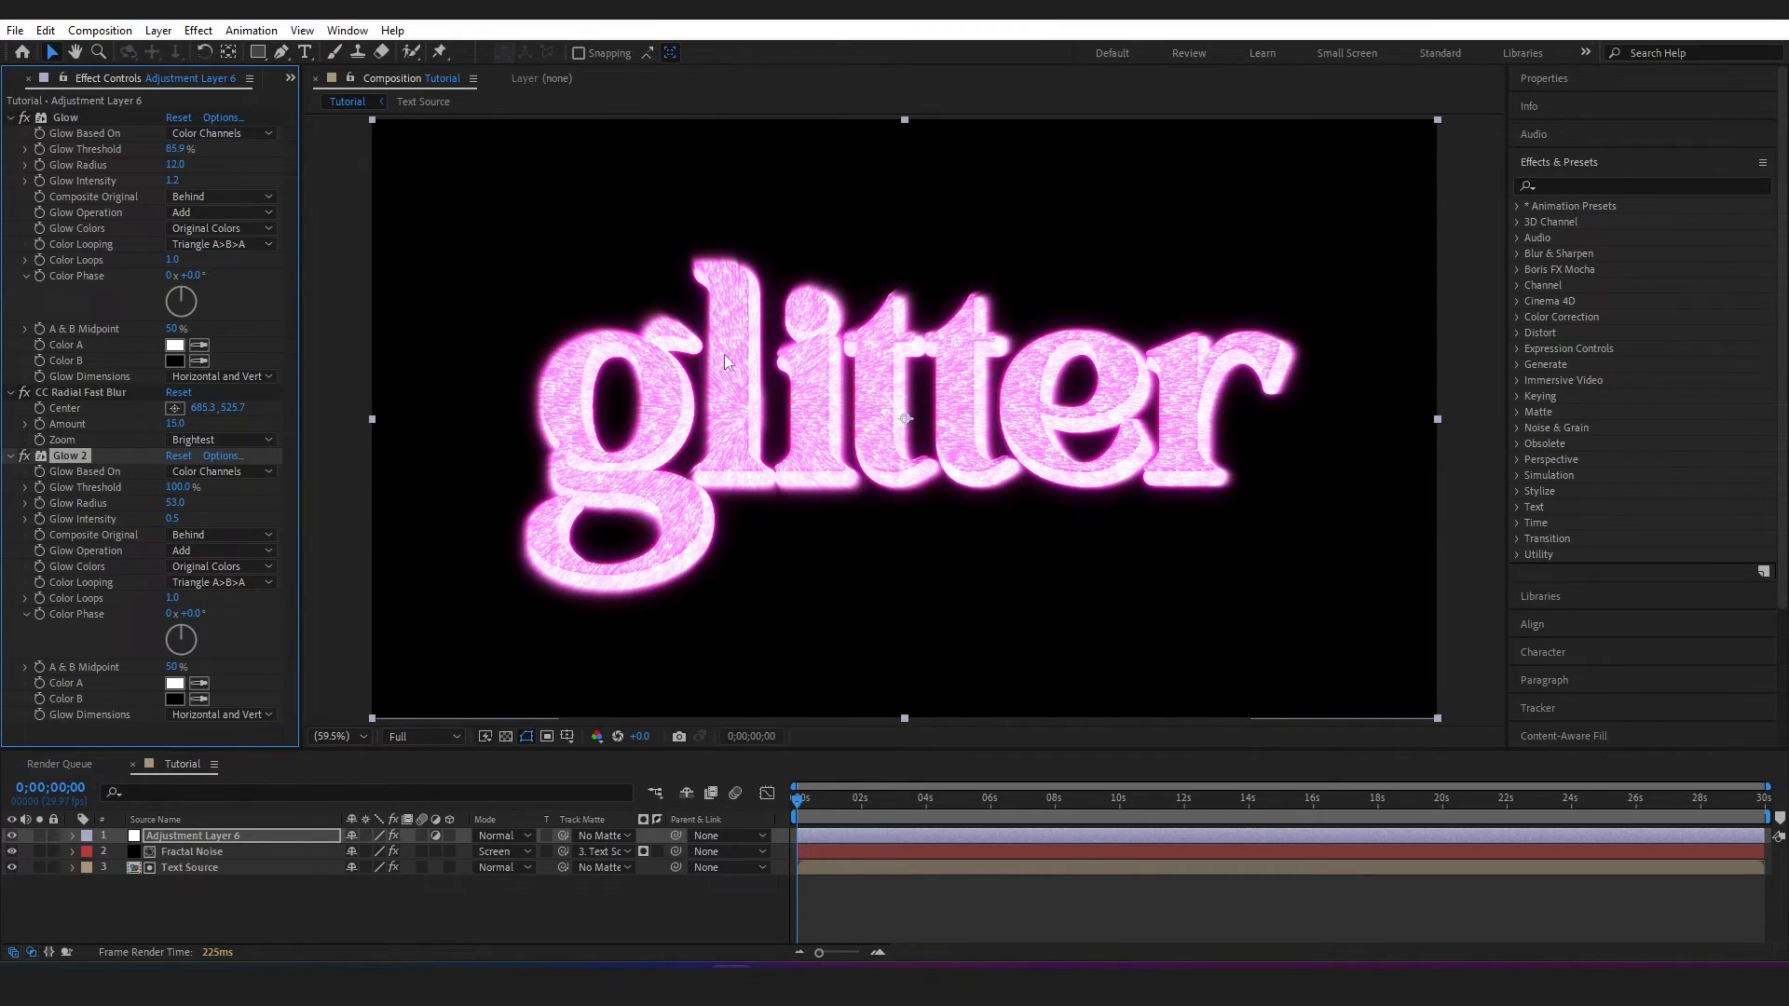
{"action": "mouse_move", "coordinate": [498, 490]}
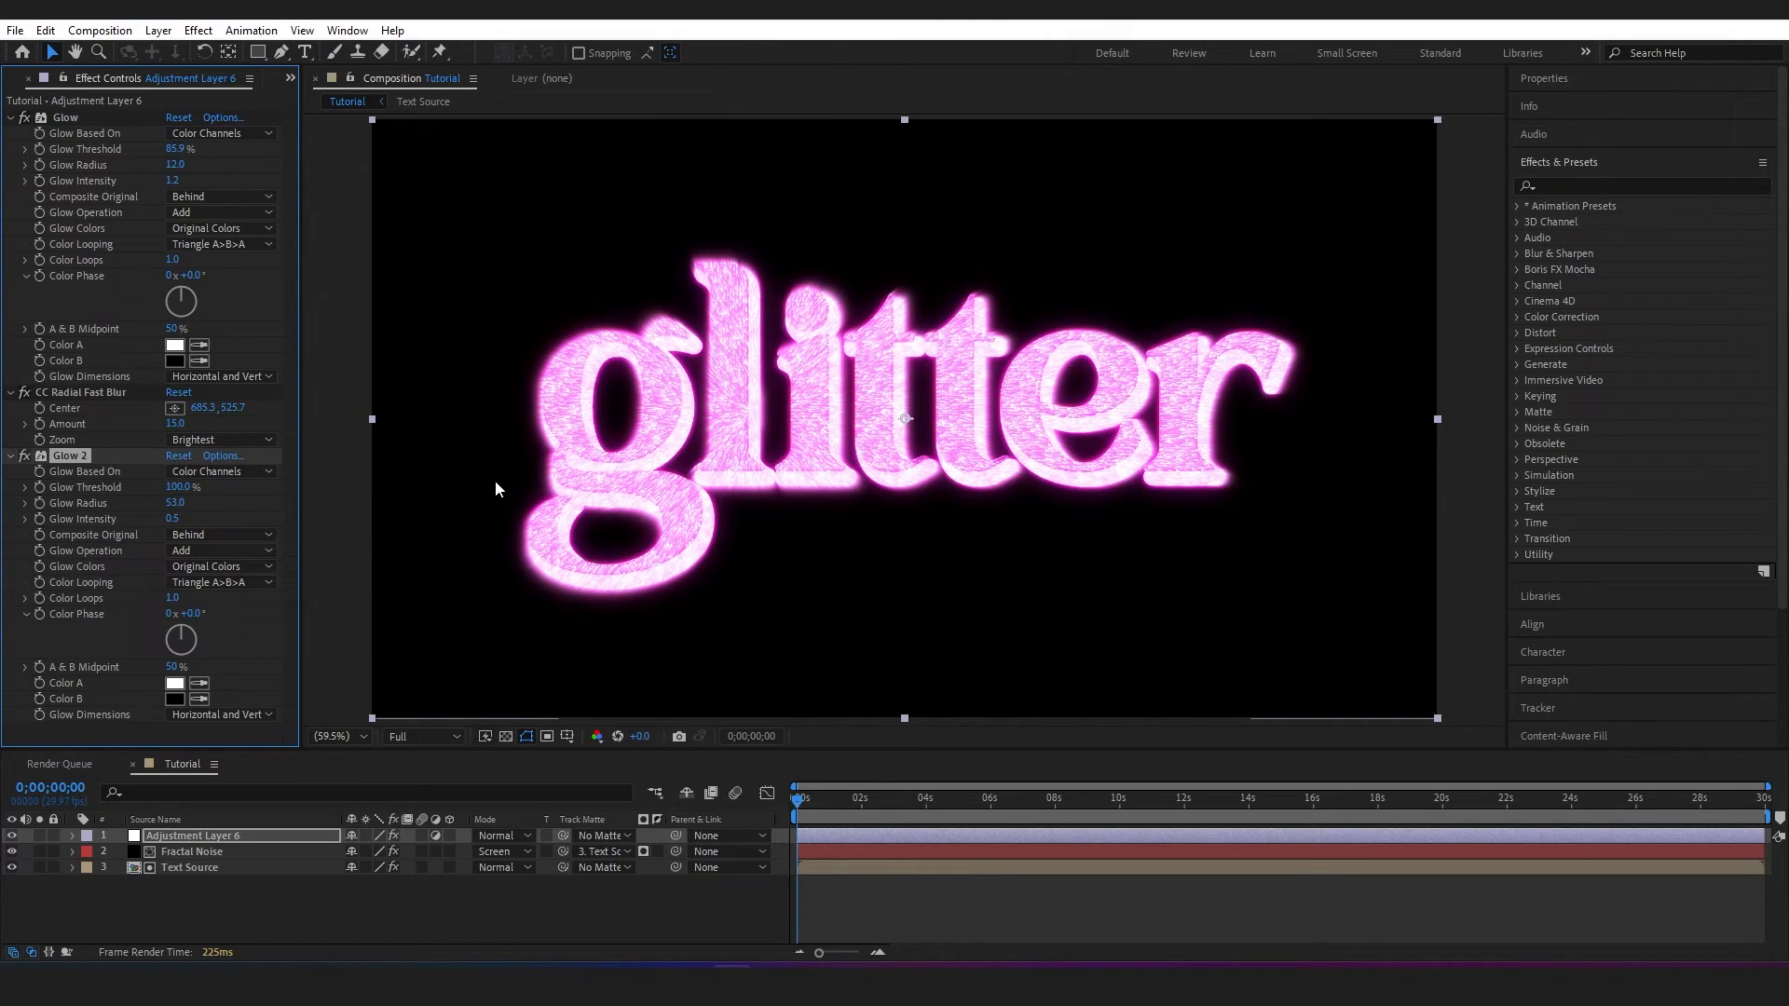
{"action": "left_click", "coordinate": [205, 835]}
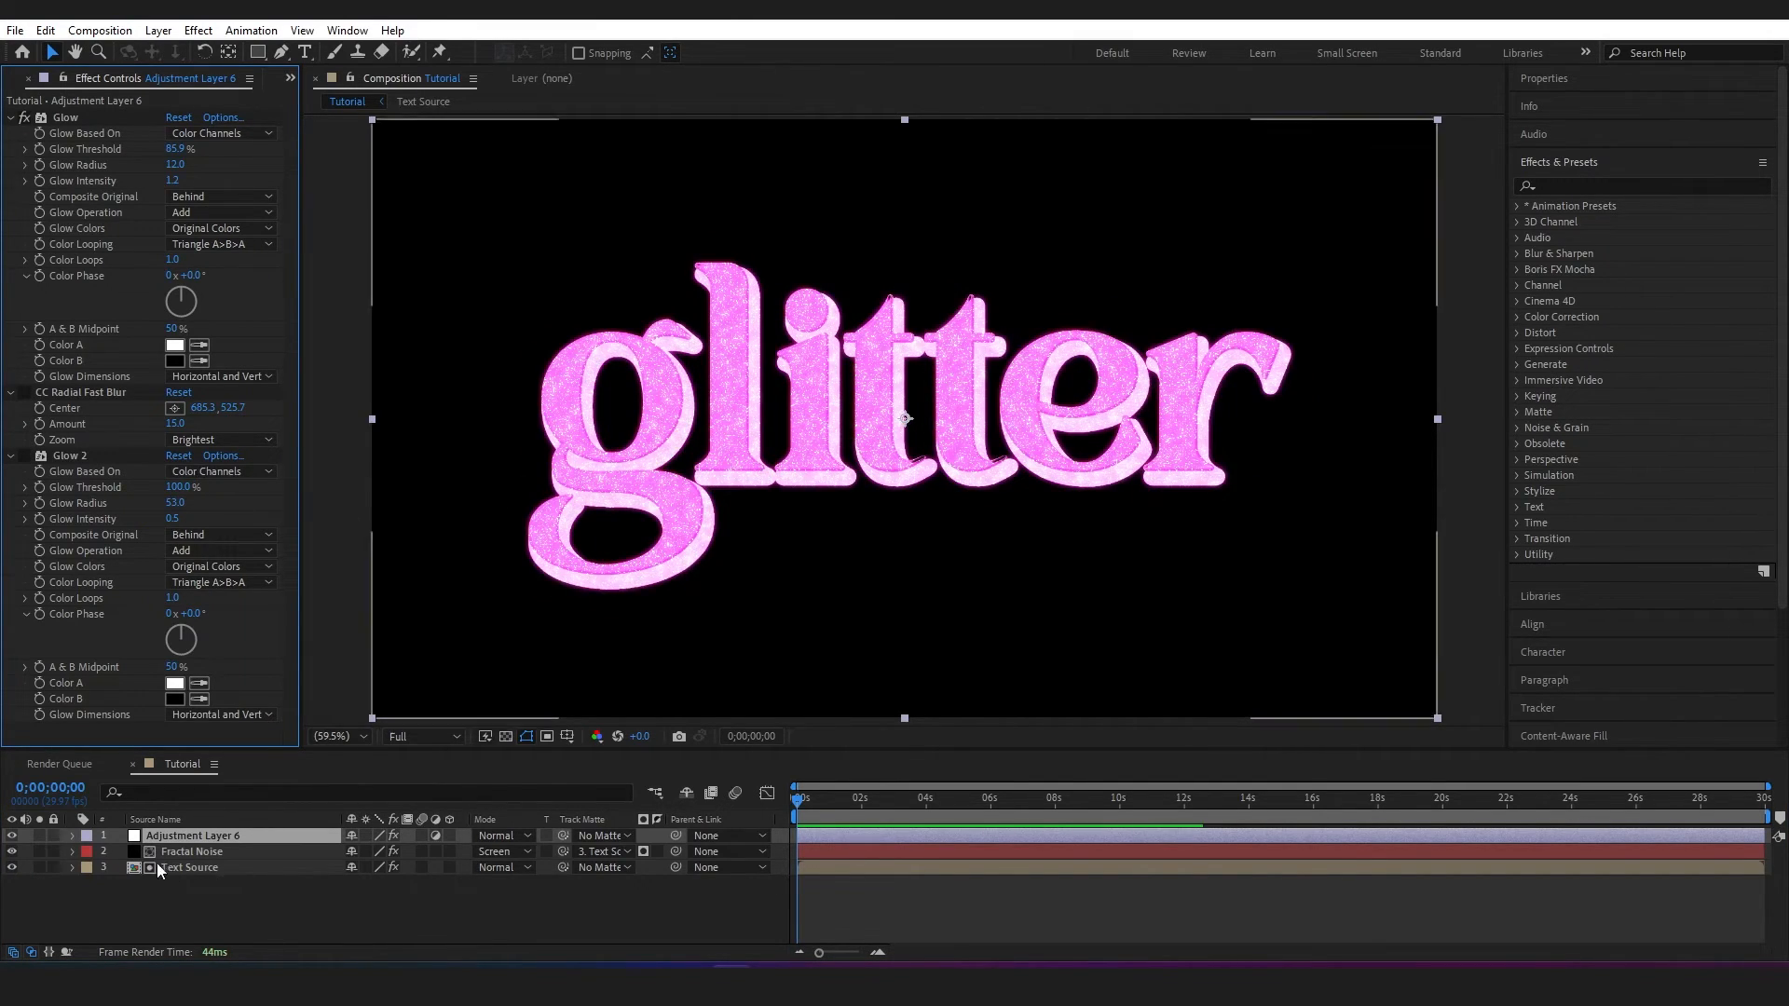
Apply CC Cross Blur to the Fractal Noise layer and scrub to preview the sparkles
{"action": "left_click", "coordinate": [192, 850]}
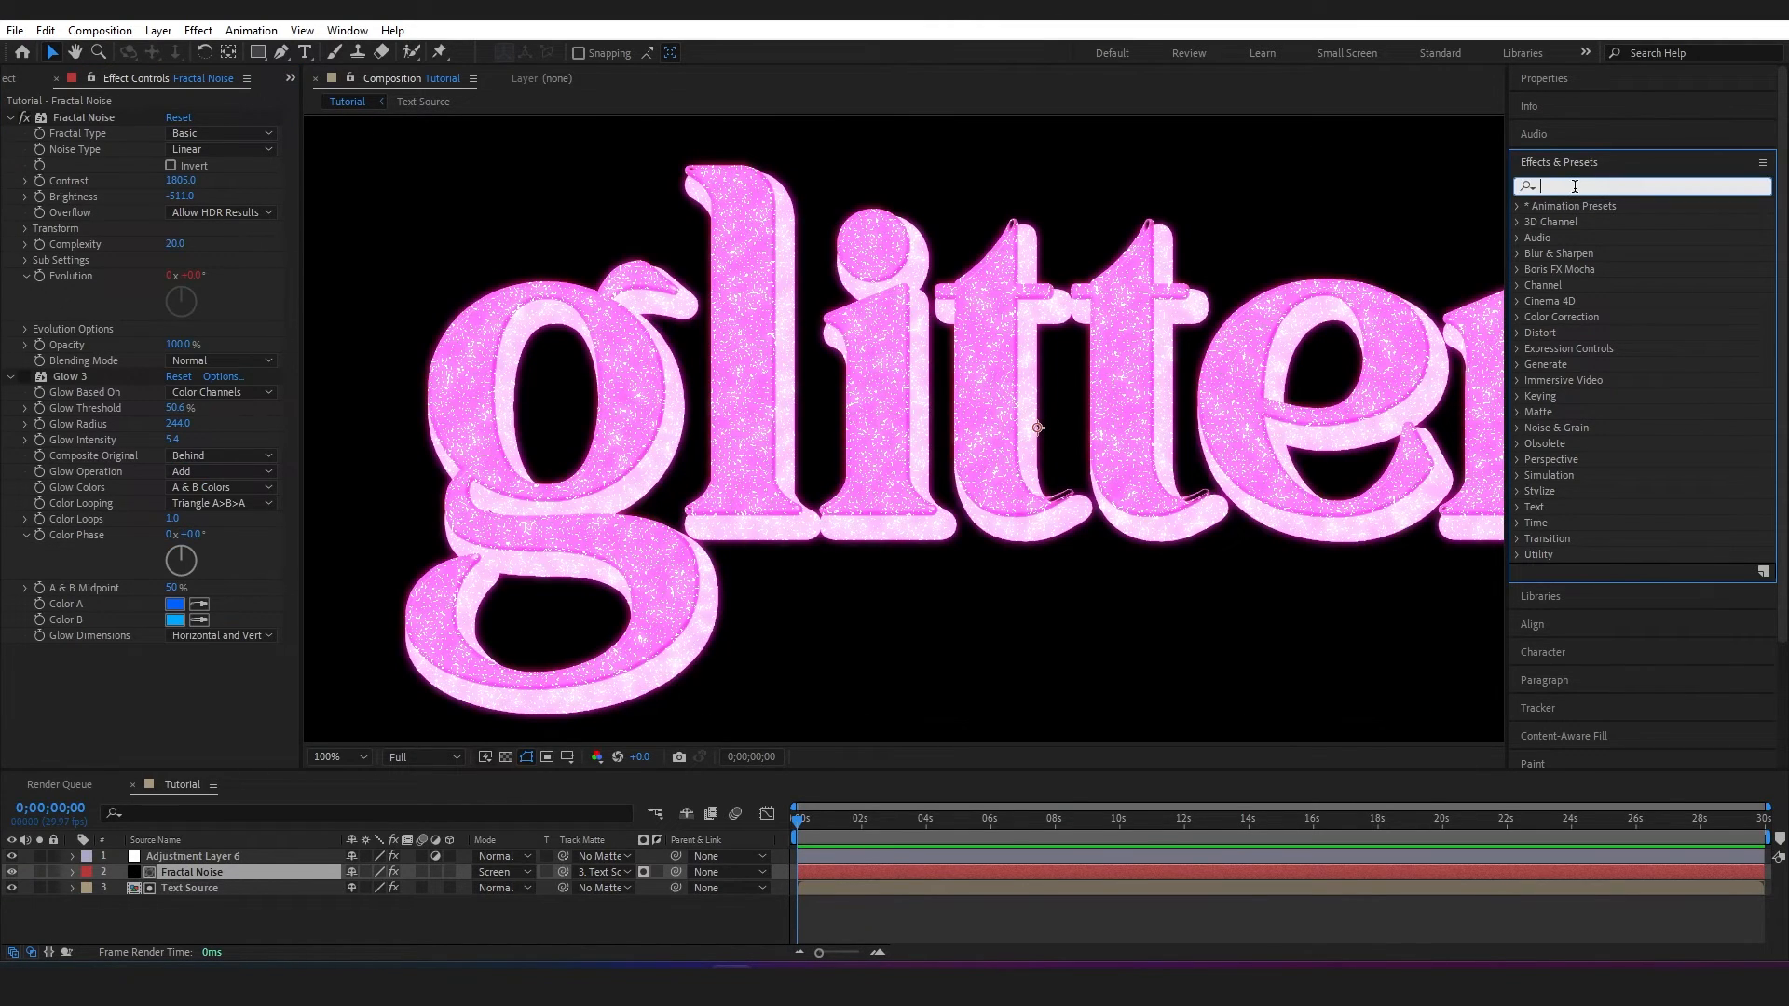
{"action": "type", "text": "cross"}
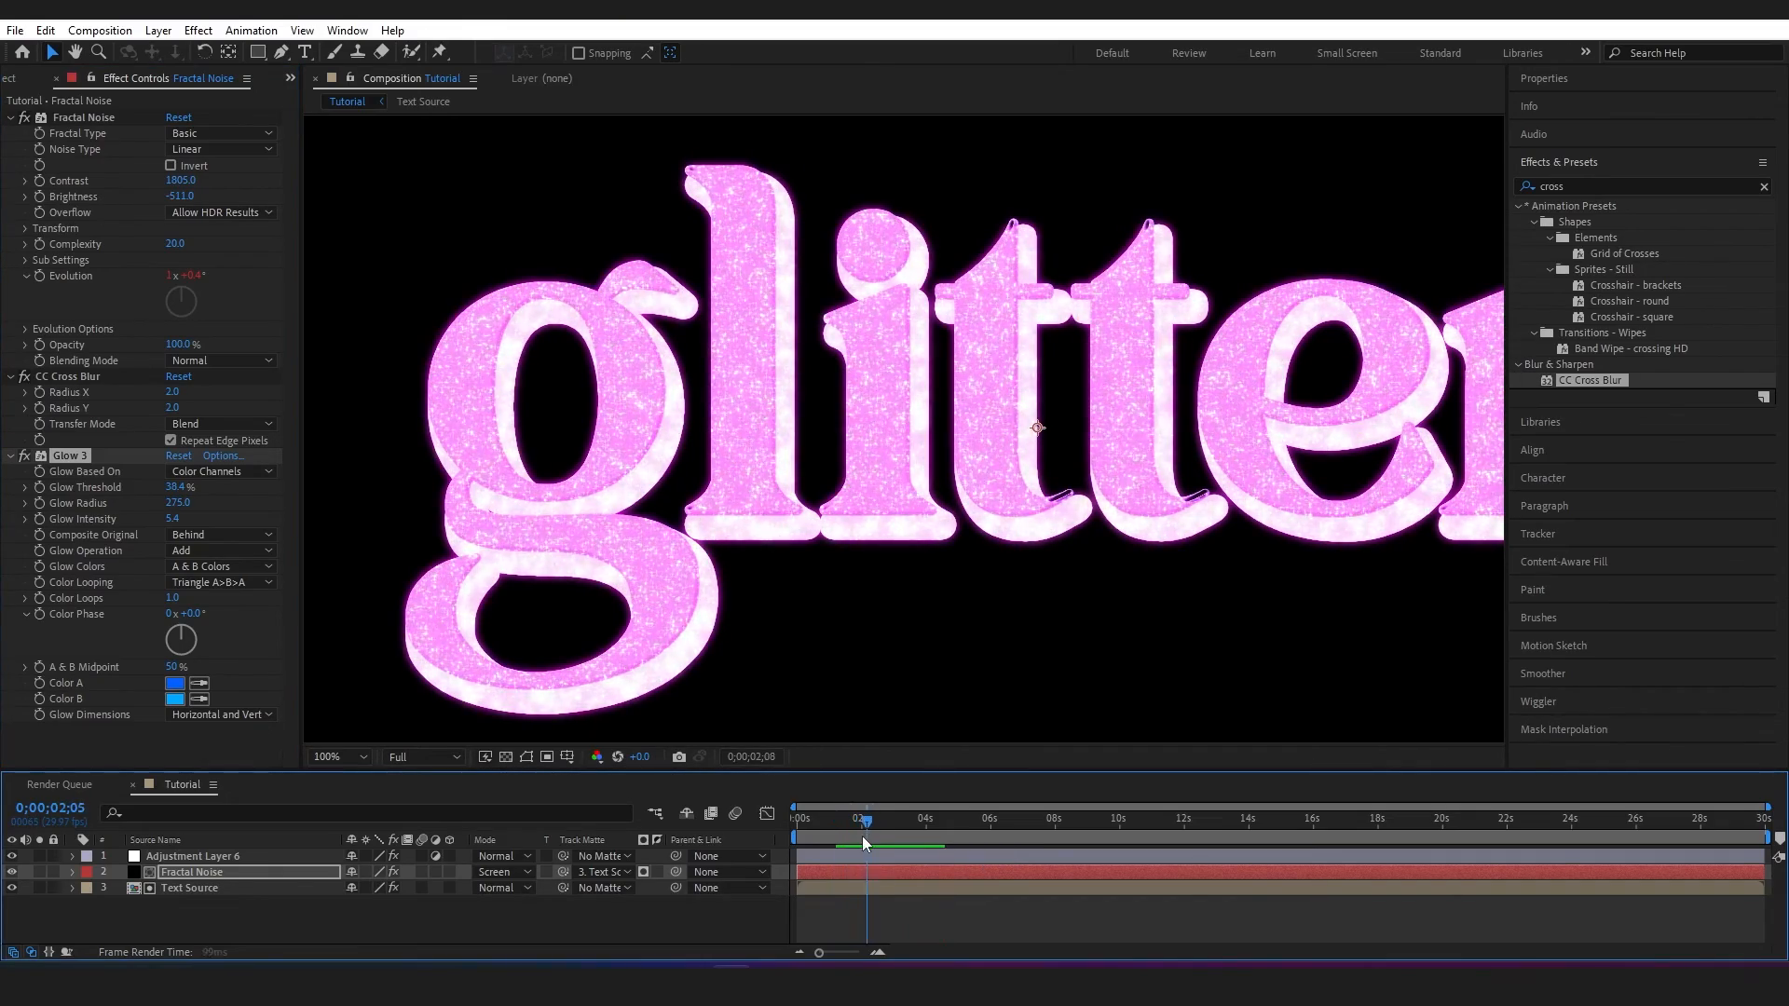
{"action": "left_click", "coordinate": [850, 819]}
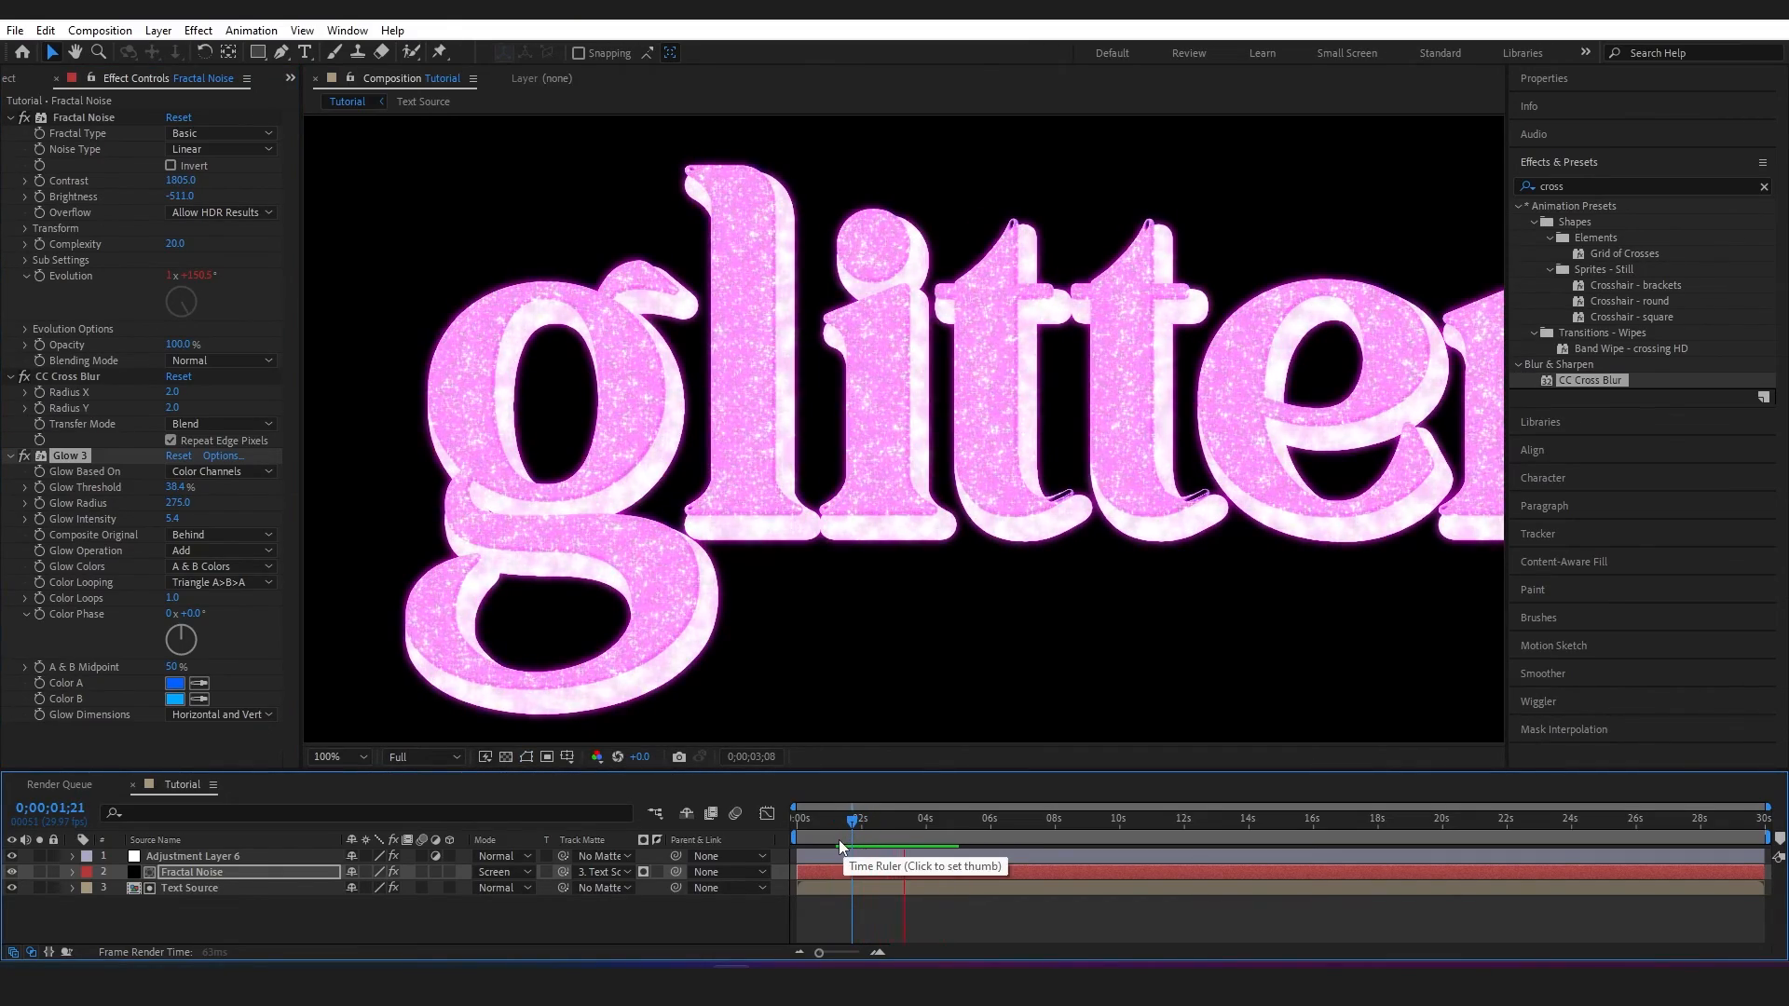